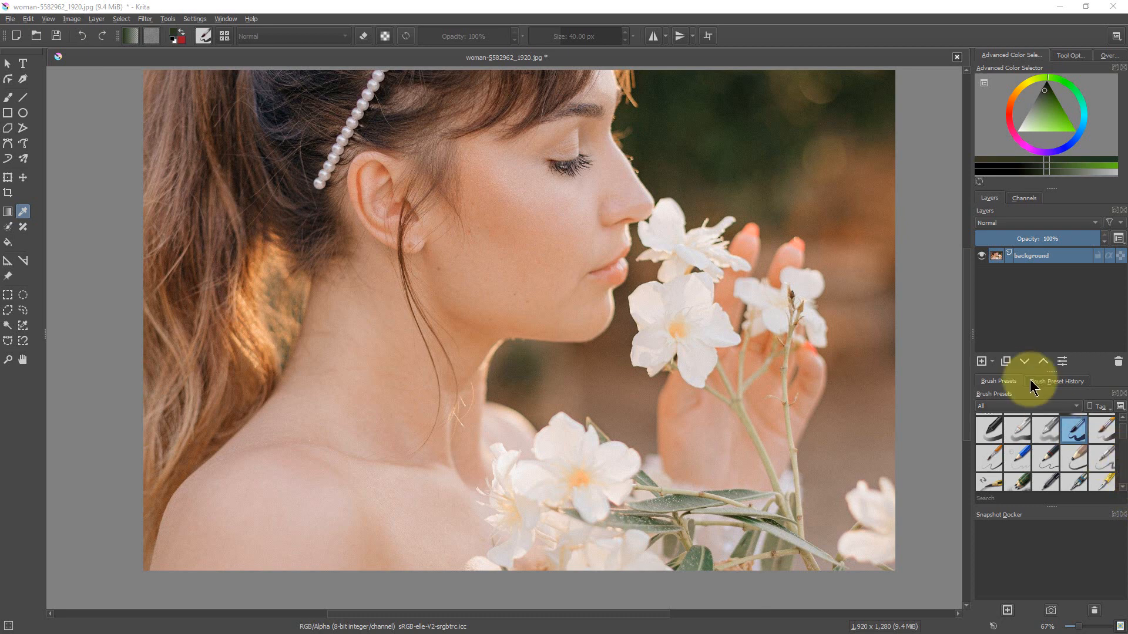
{"action": "mouse_move", "coordinate": [1116, 362]}
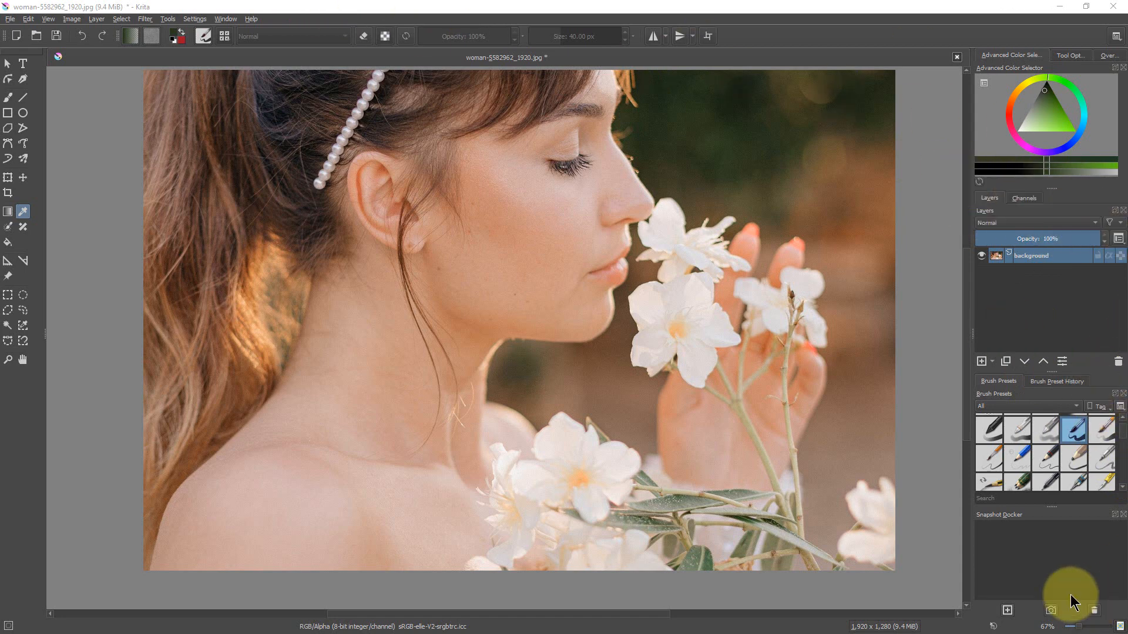
{"action": "mouse_move", "coordinate": [659, 11]}
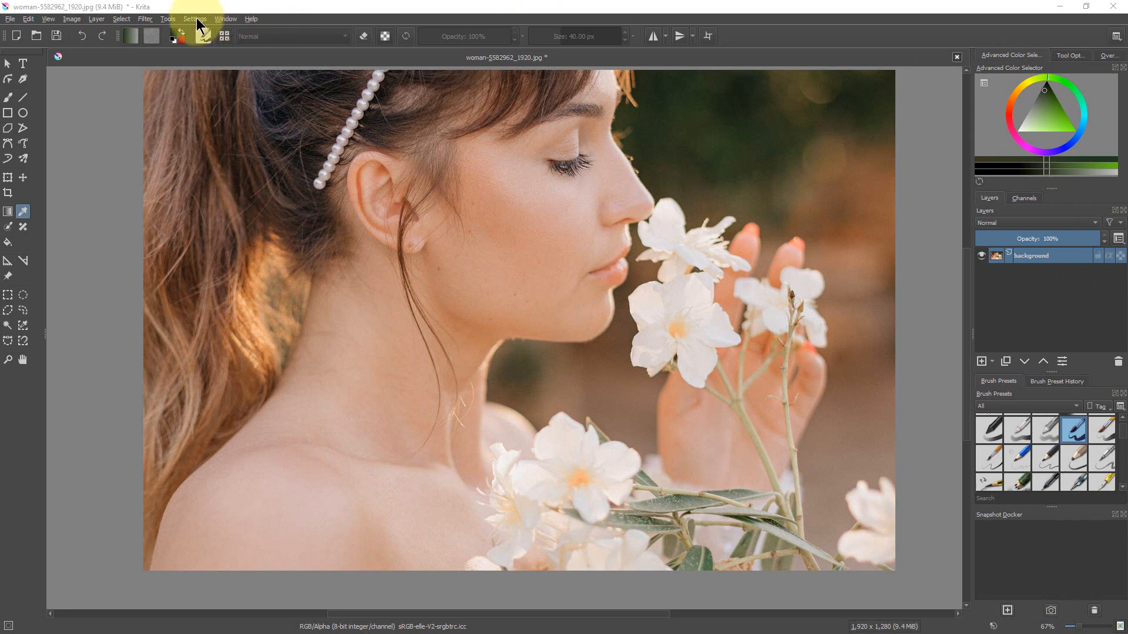
Show the Palette docker from Settings > Dockers and move the floating panel aside
{"action": "left_click", "coordinate": [195, 18]}
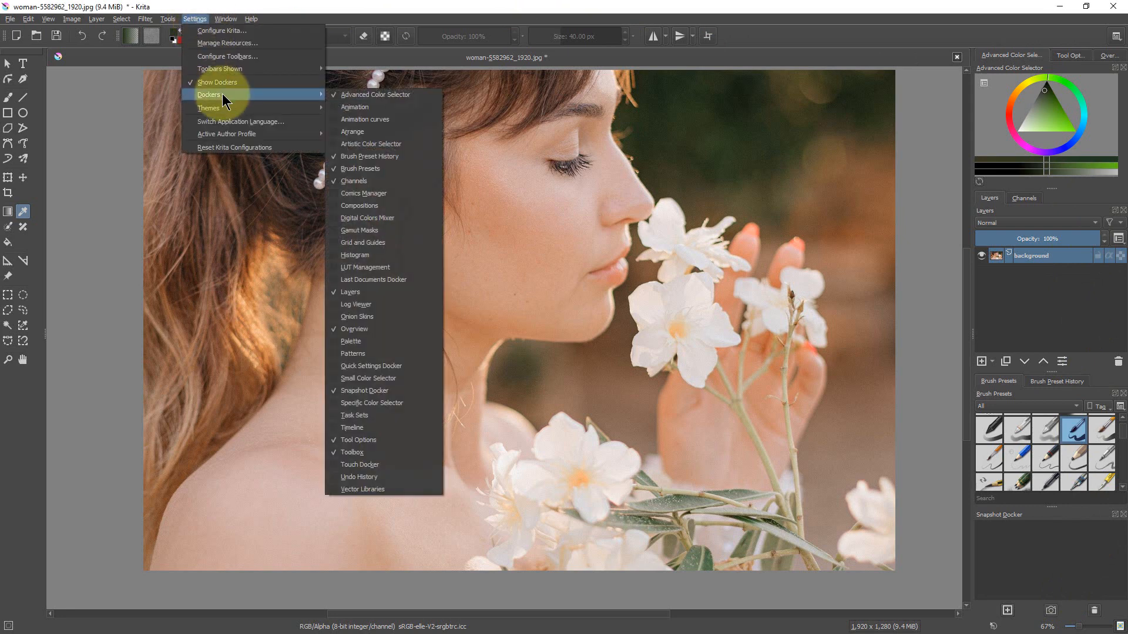
{"action": "mouse_move", "coordinate": [382, 345]}
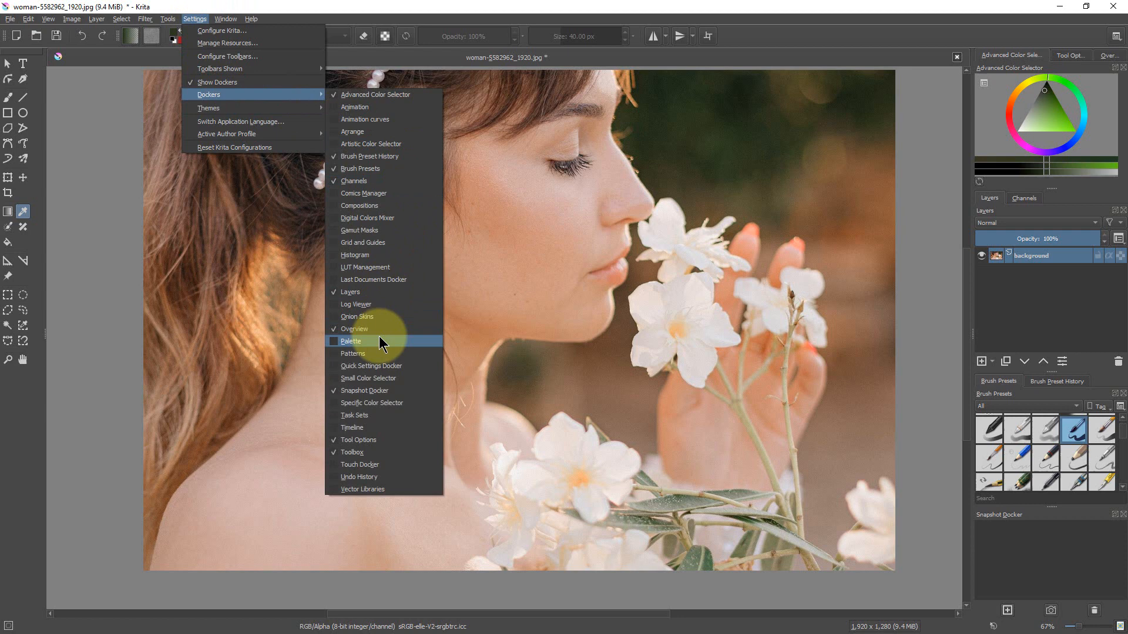
{"action": "left_click", "coordinate": [350, 340]}
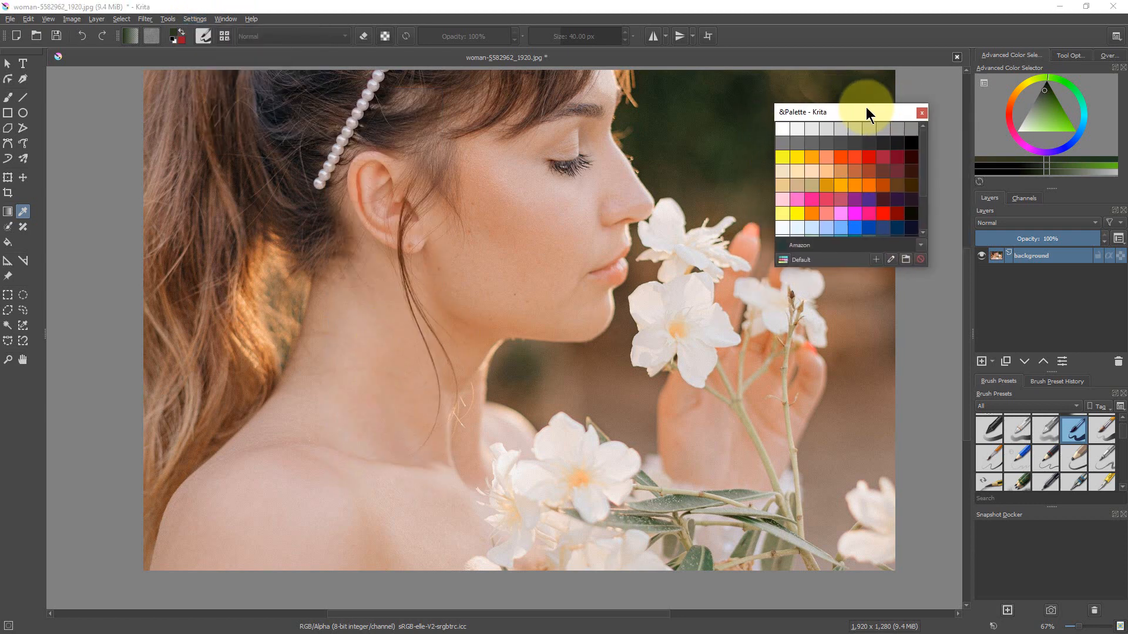
{"action": "left_click_drag", "start_coordinate": [853, 111], "coordinate": [860, 104]}
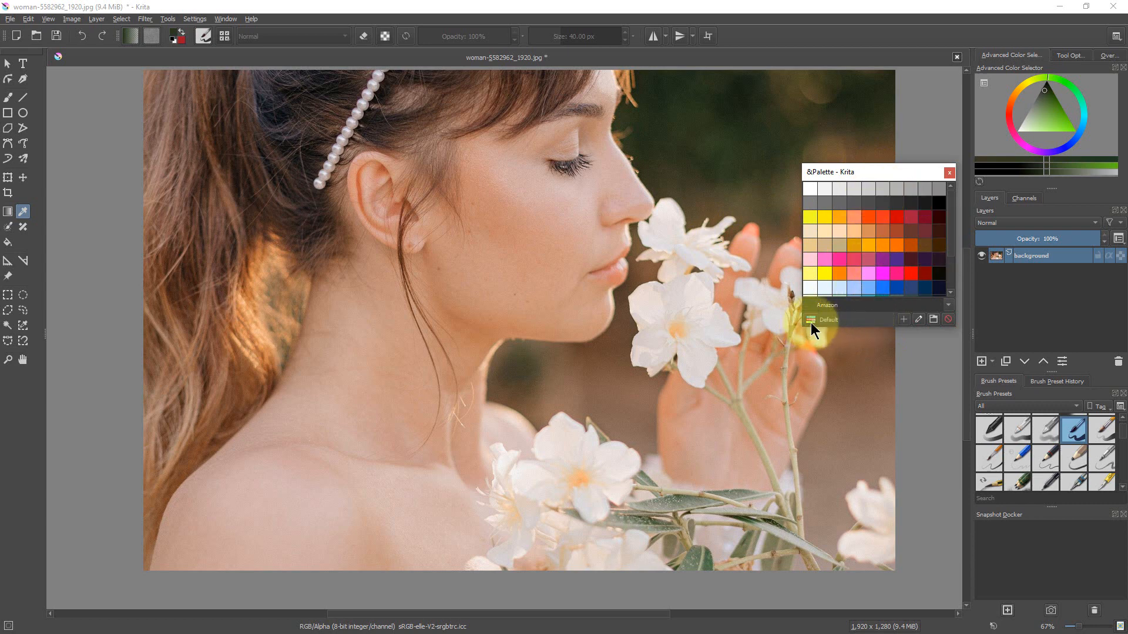
Switch the Palette docker from the Default palette to the Swatches palette
{"action": "left_click", "coordinate": [829, 320]}
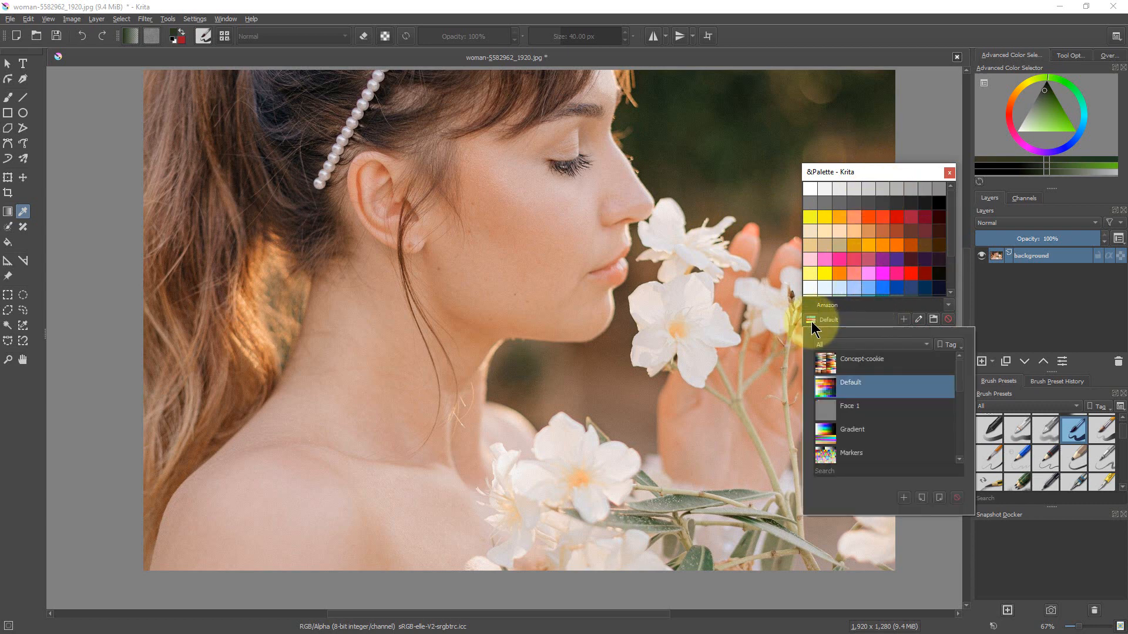
{"action": "scroll", "scroll_direction": "down", "scroll_amount": 3}
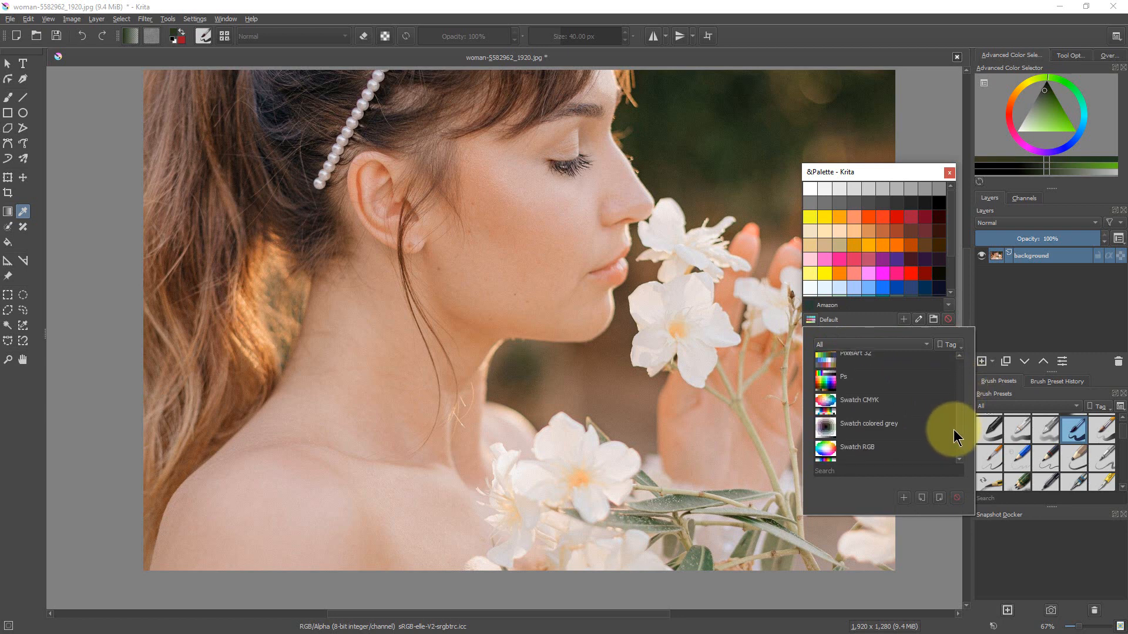
{"action": "scroll", "scroll_direction": "down", "scroll_amount": 3}
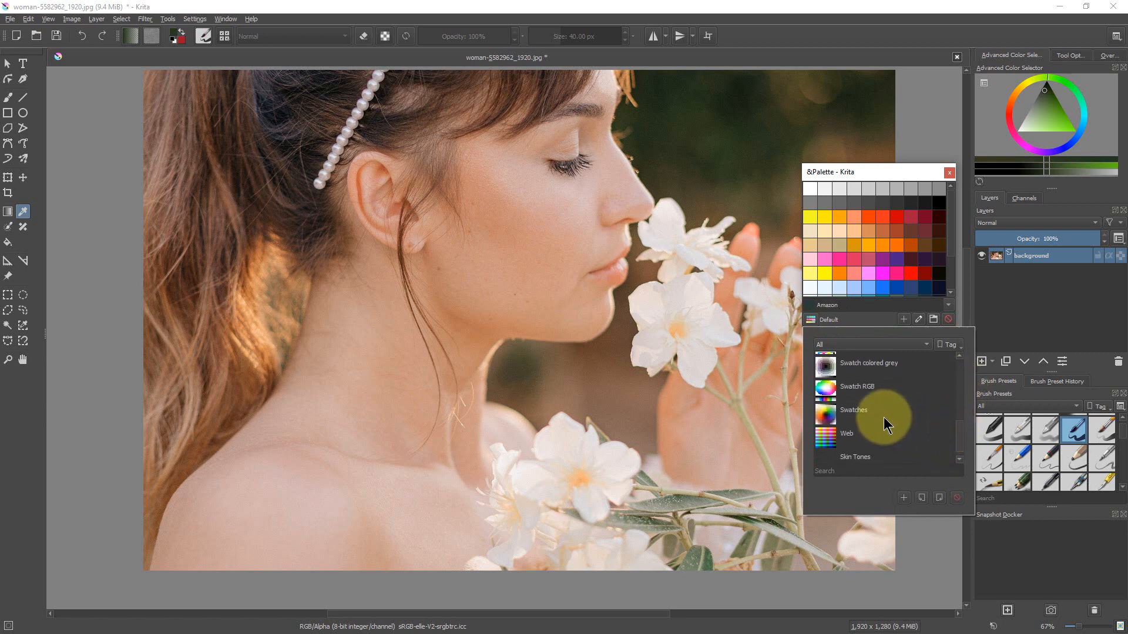
{"action": "left_click", "coordinate": [854, 410]}
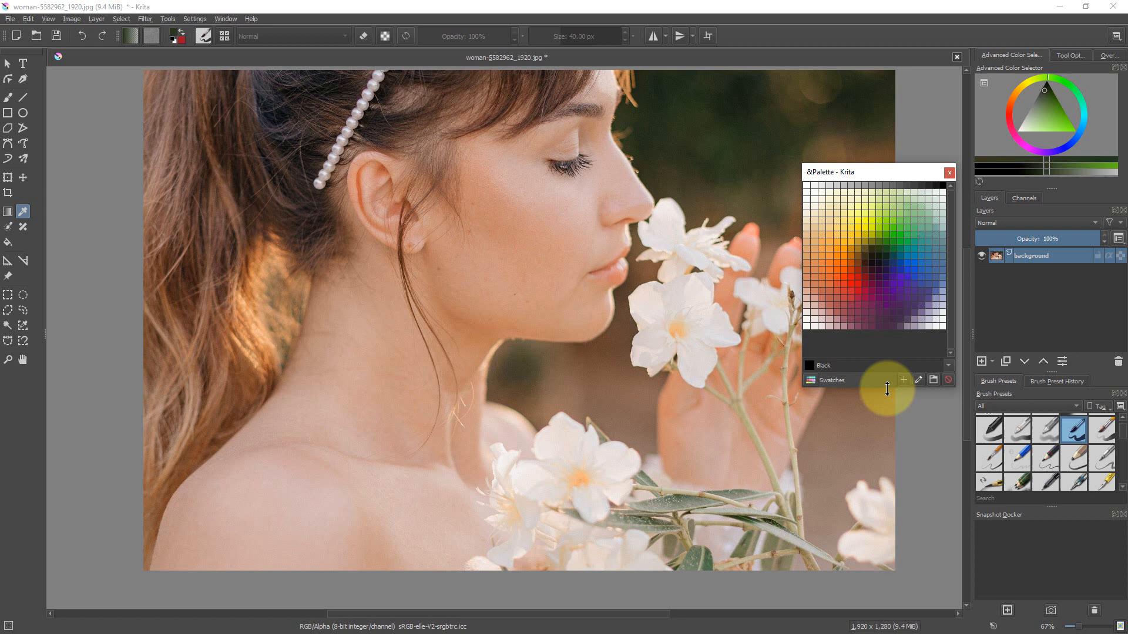
{"action": "mouse_move", "coordinate": [840, 237]}
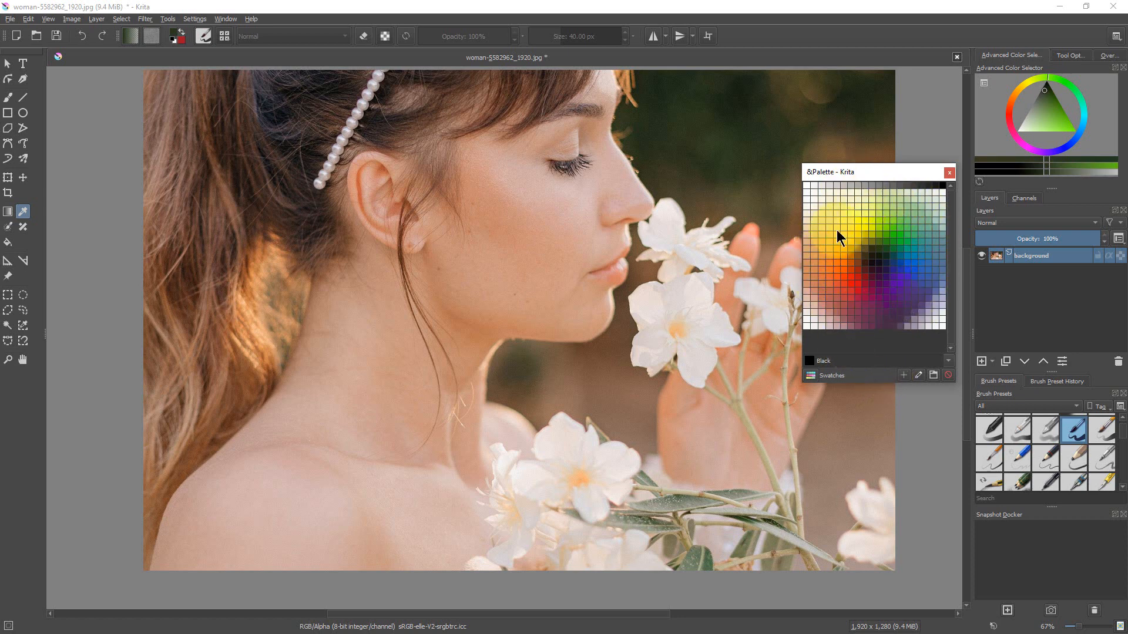
{"action": "mouse_move", "coordinate": [877, 244]}
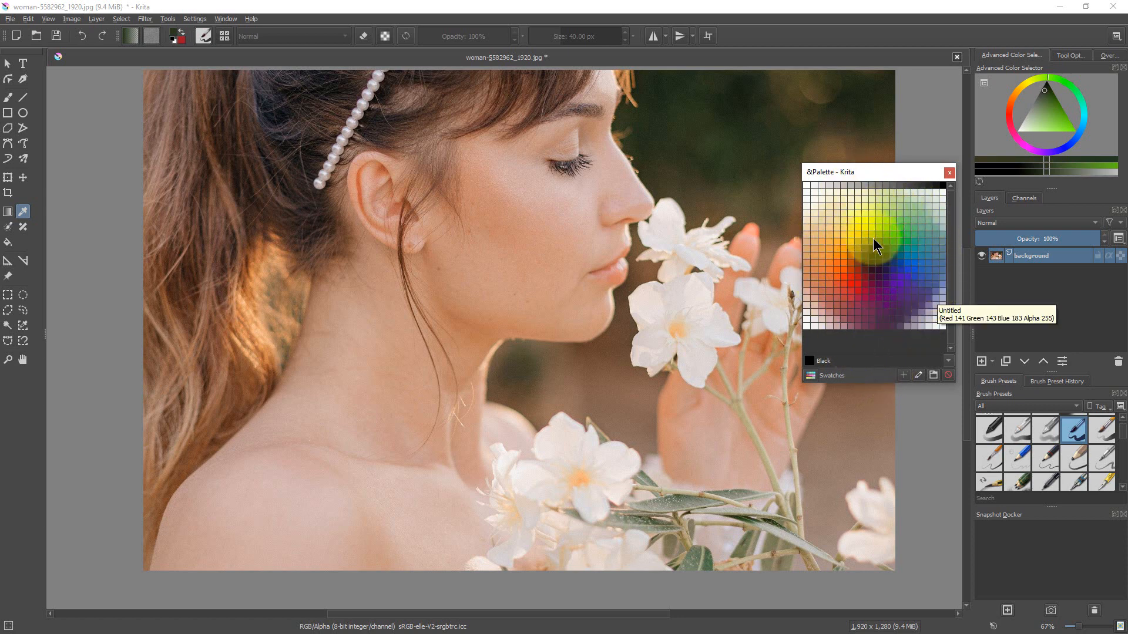
Try pale yellow, then red, as the painting colour, settling on orange
{"action": "left_click", "coordinate": [836, 221]}
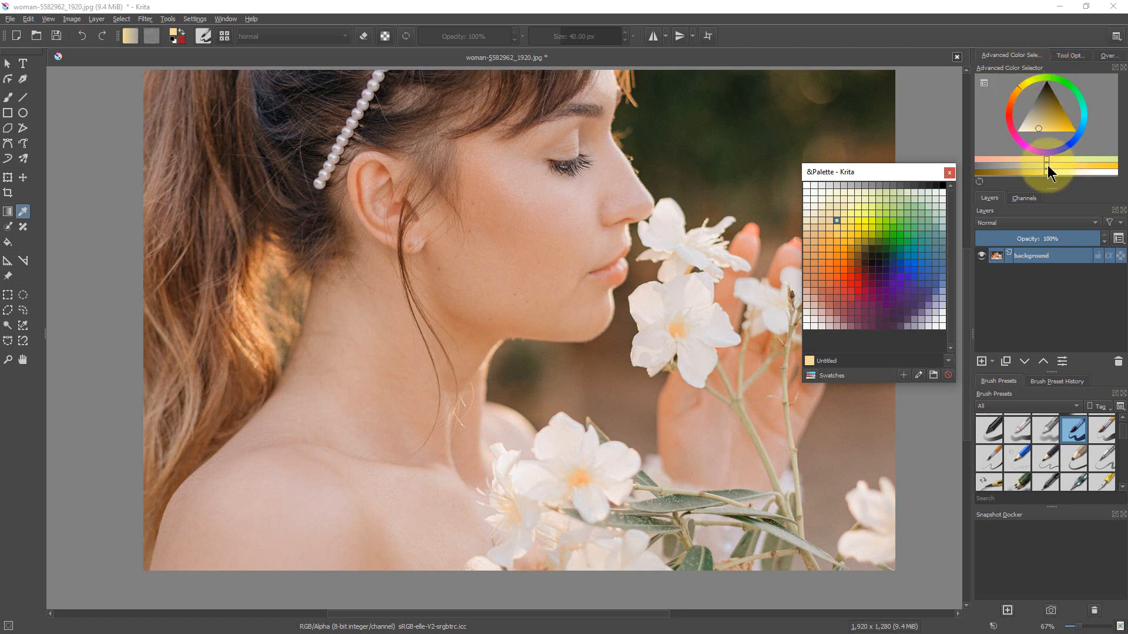
{"action": "mouse_move", "coordinate": [983, 162]}
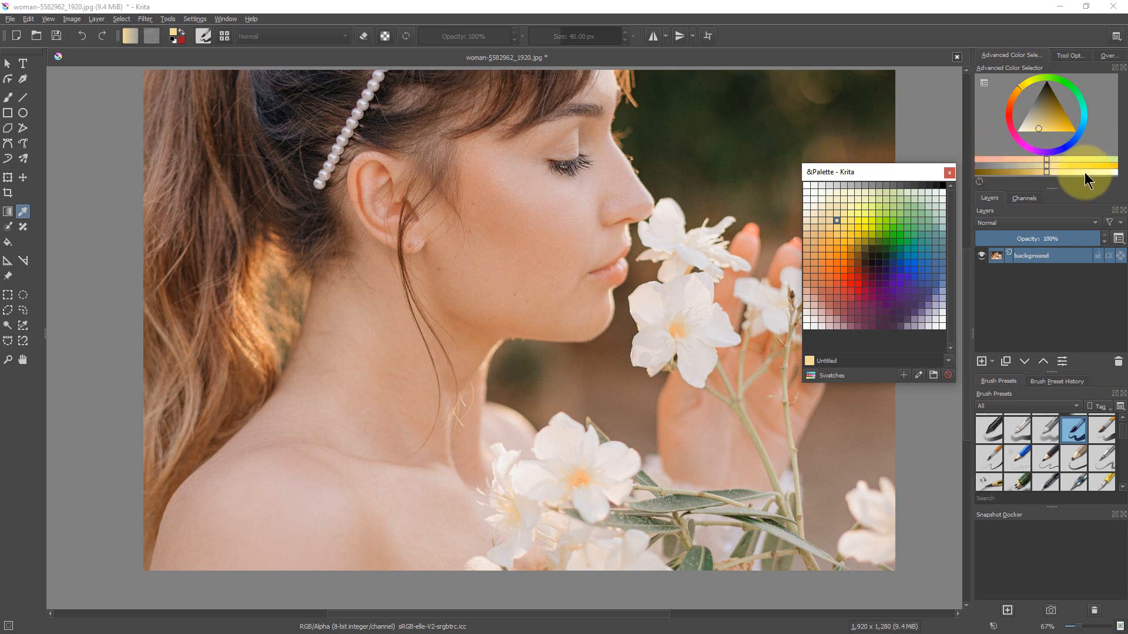
{"action": "left_click", "coordinate": [1038, 129]}
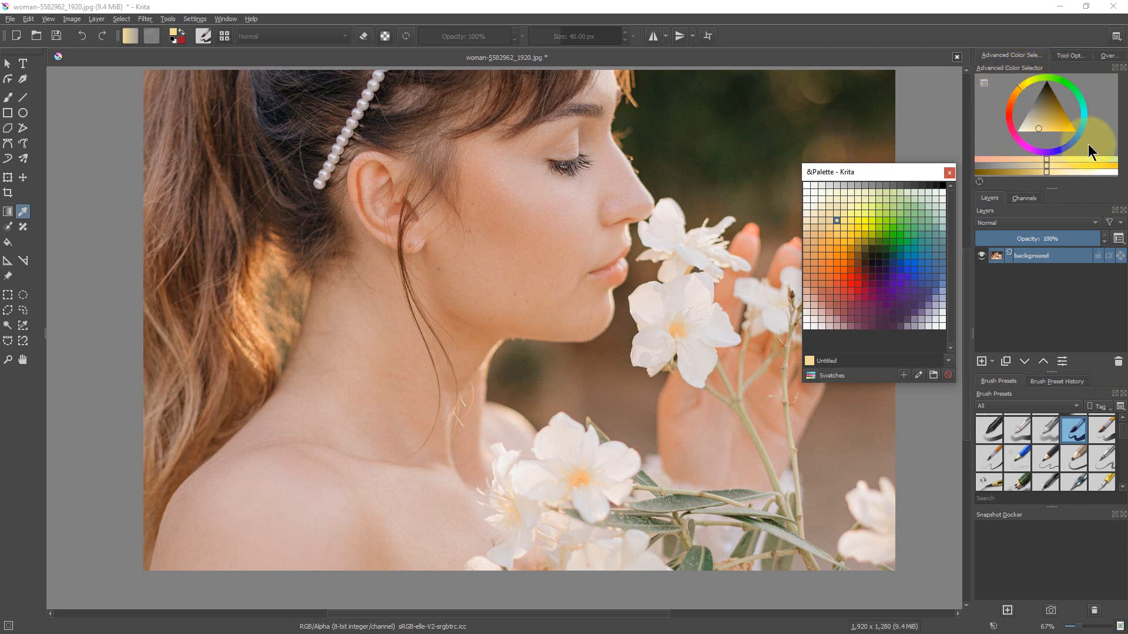
{"action": "mouse_move", "coordinate": [1010, 144]}
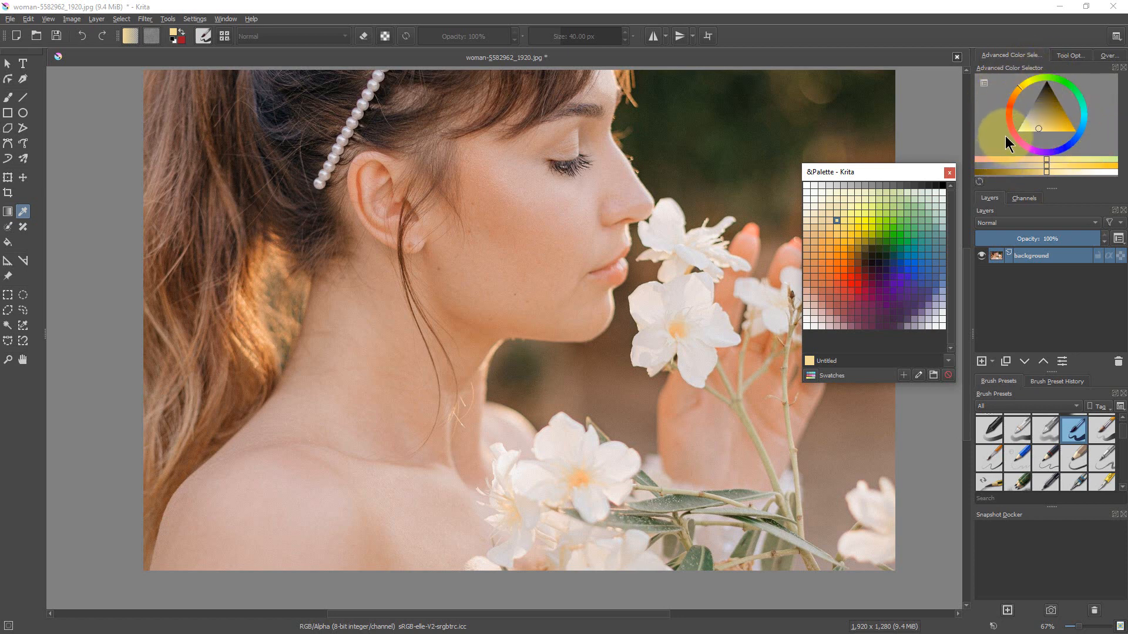
{"action": "mouse_move", "coordinate": [1014, 121]}
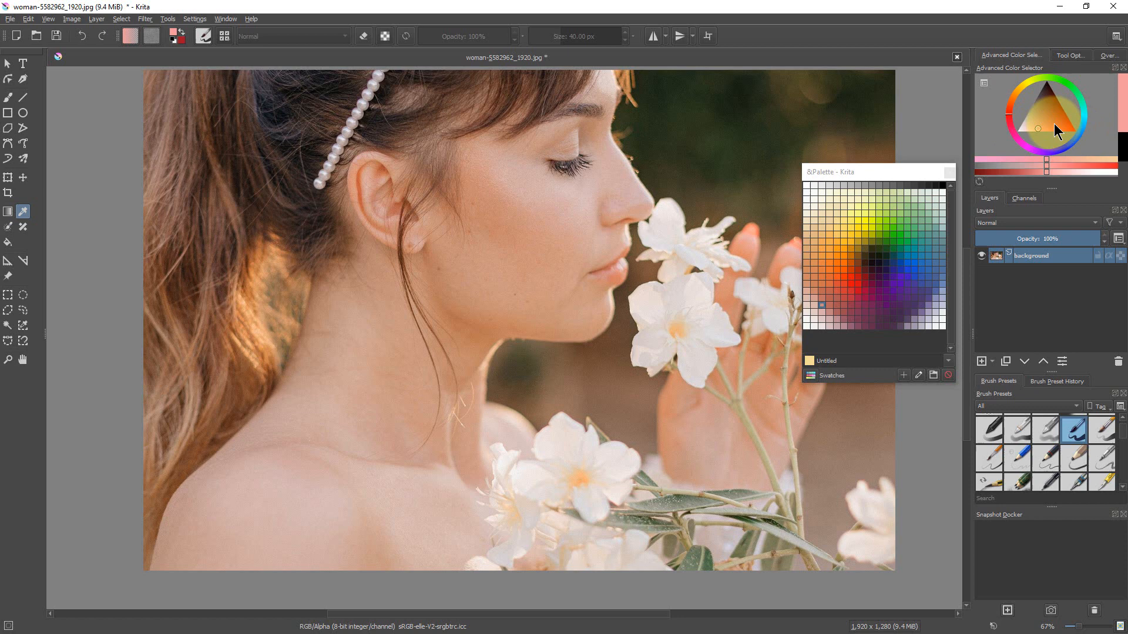
{"action": "left_click", "coordinate": [1065, 124]}
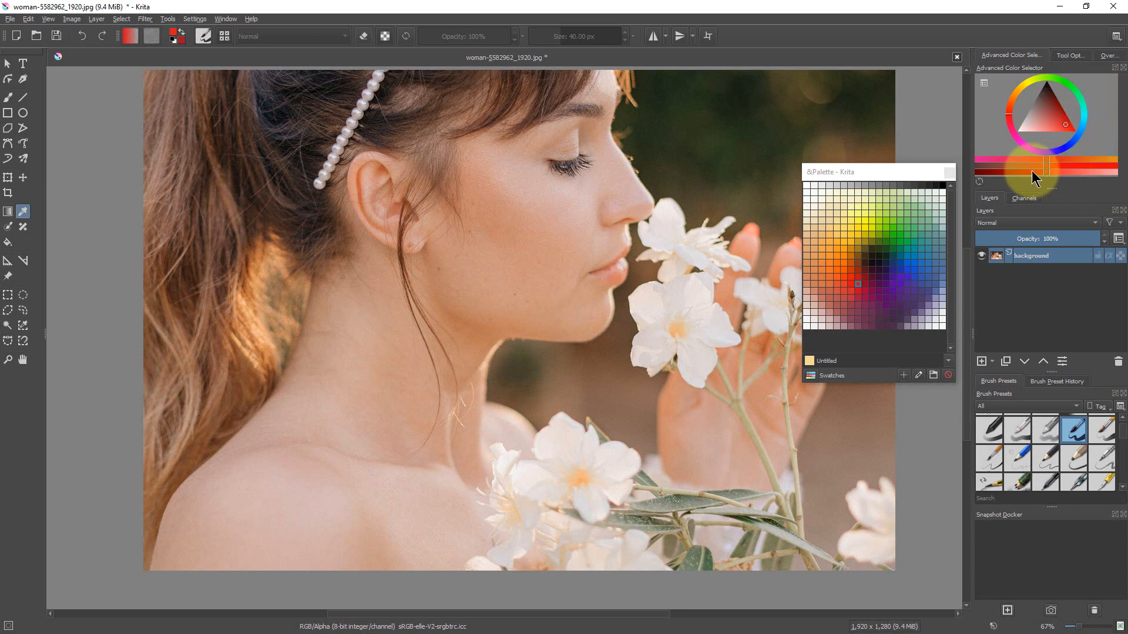
{"action": "left_click", "coordinate": [1046, 174]}
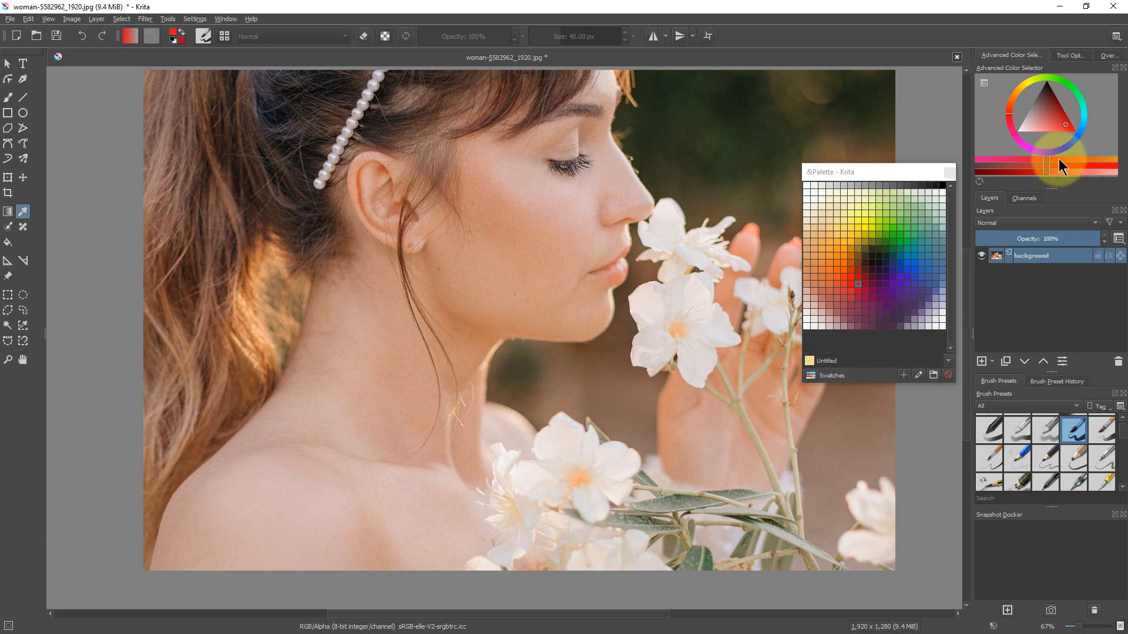
{"action": "left_click", "coordinate": [1072, 165]}
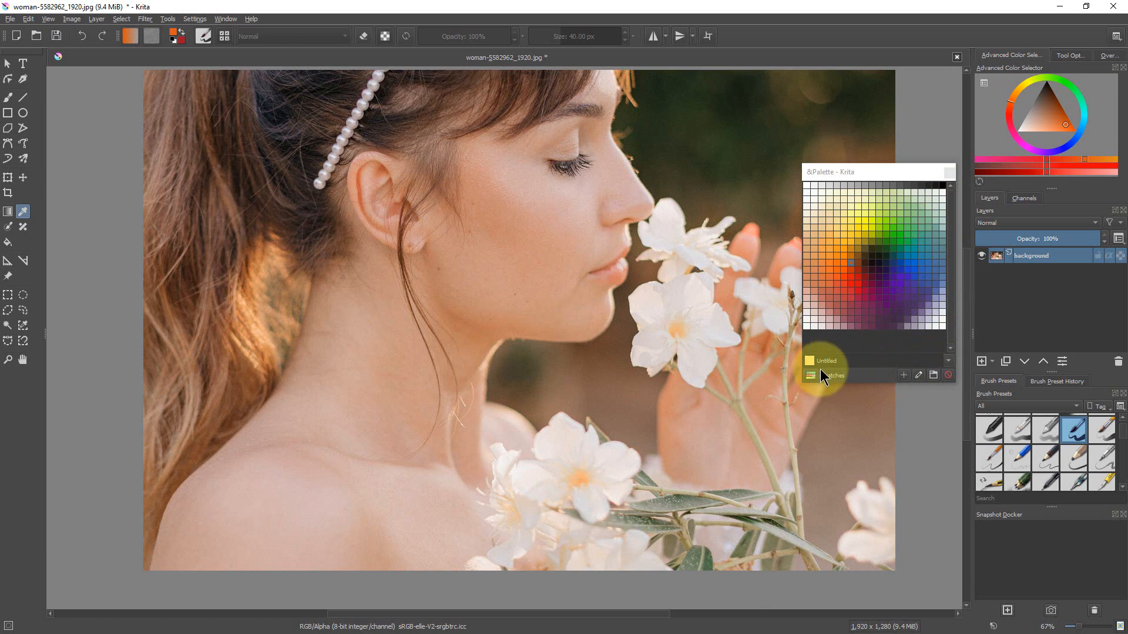
Create a new empty palette named 'Photo'
{"action": "left_click", "coordinate": [810, 375]}
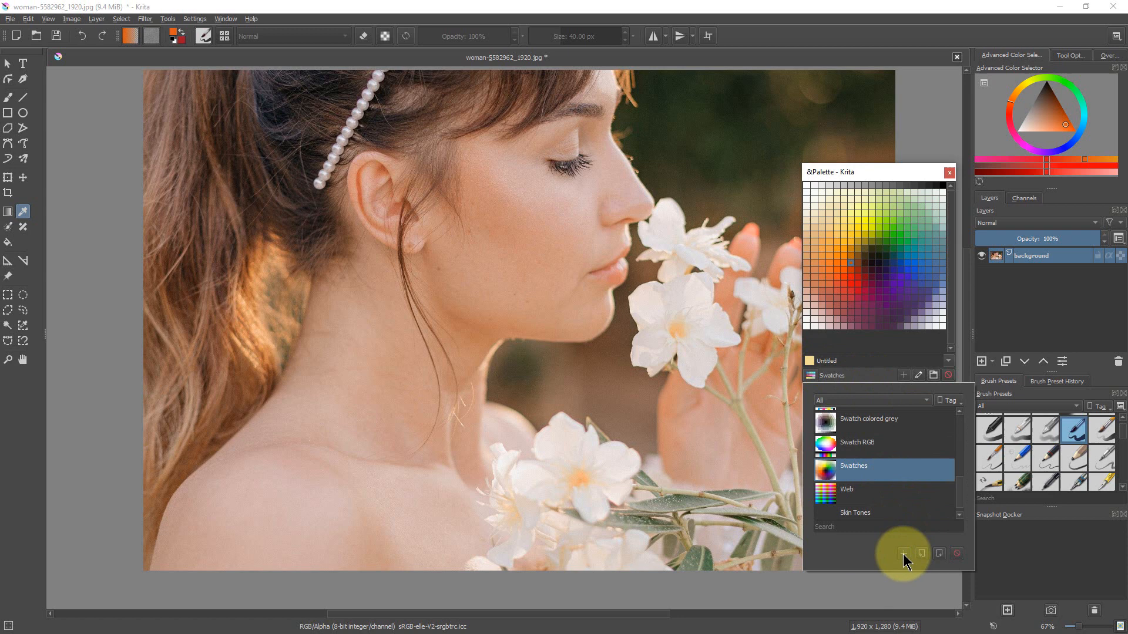
{"action": "left_click", "coordinate": [903, 553]}
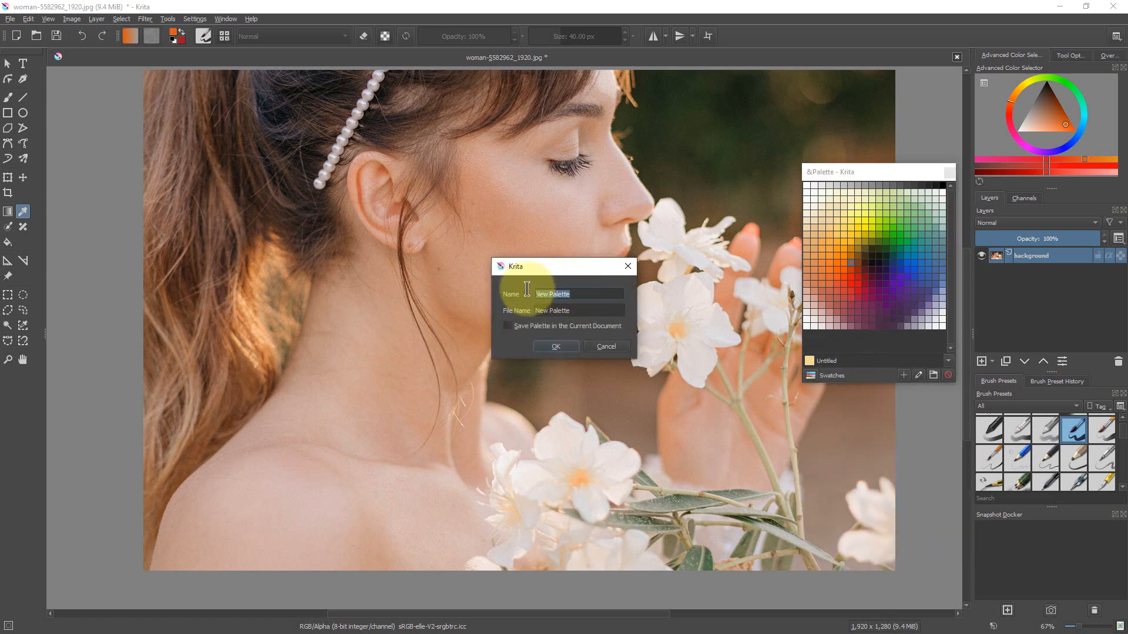
{"action": "mouse_move", "coordinate": [533, 295]}
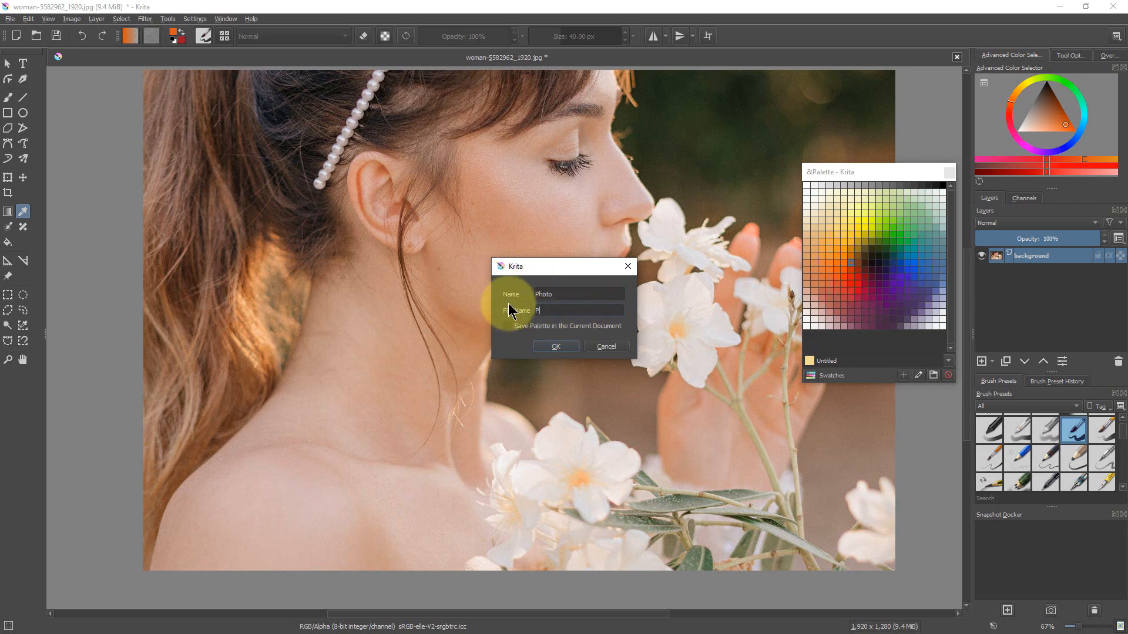
{"action": "type", "text": "hoto"}
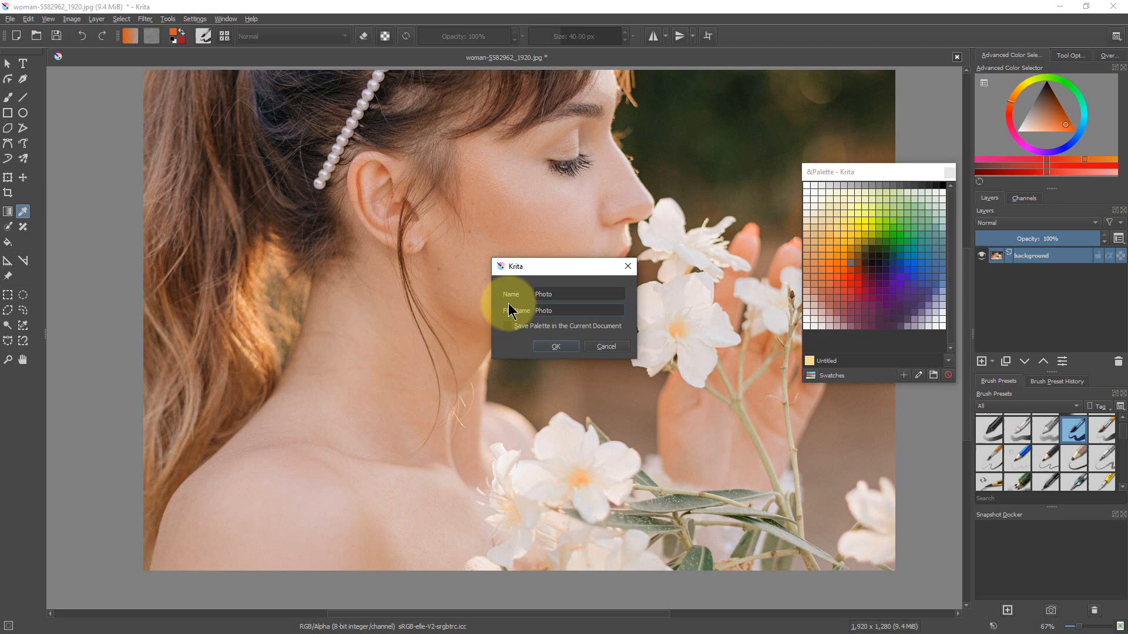
{"action": "mouse_move", "coordinate": [639, 315]}
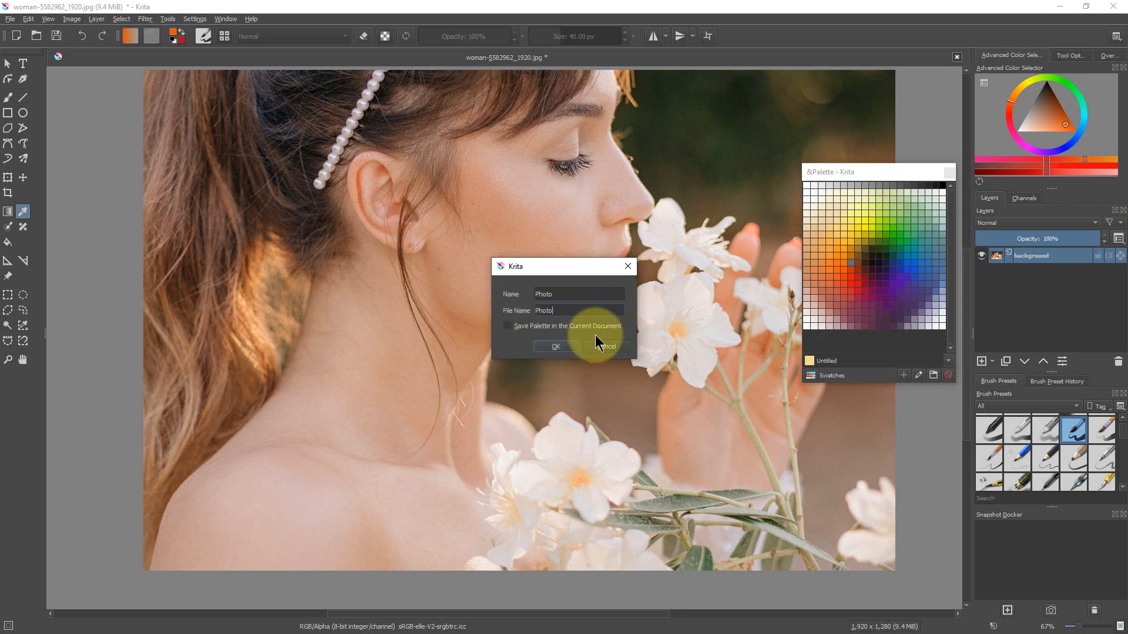
{"action": "mouse_move", "coordinate": [519, 335]}
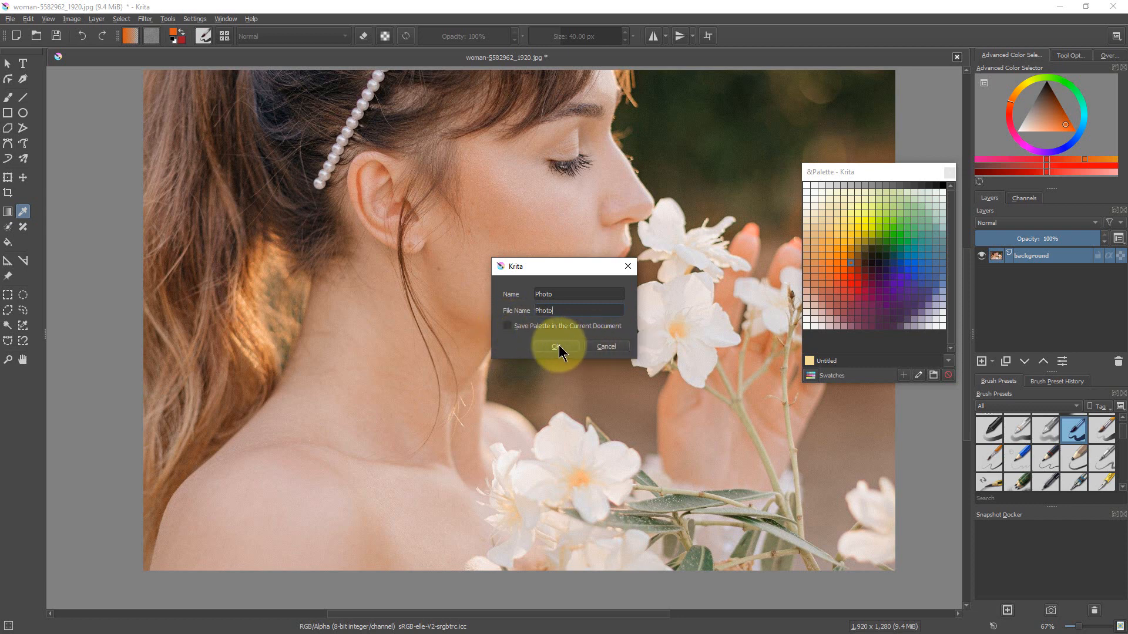
{"action": "left_click", "coordinate": [557, 346]}
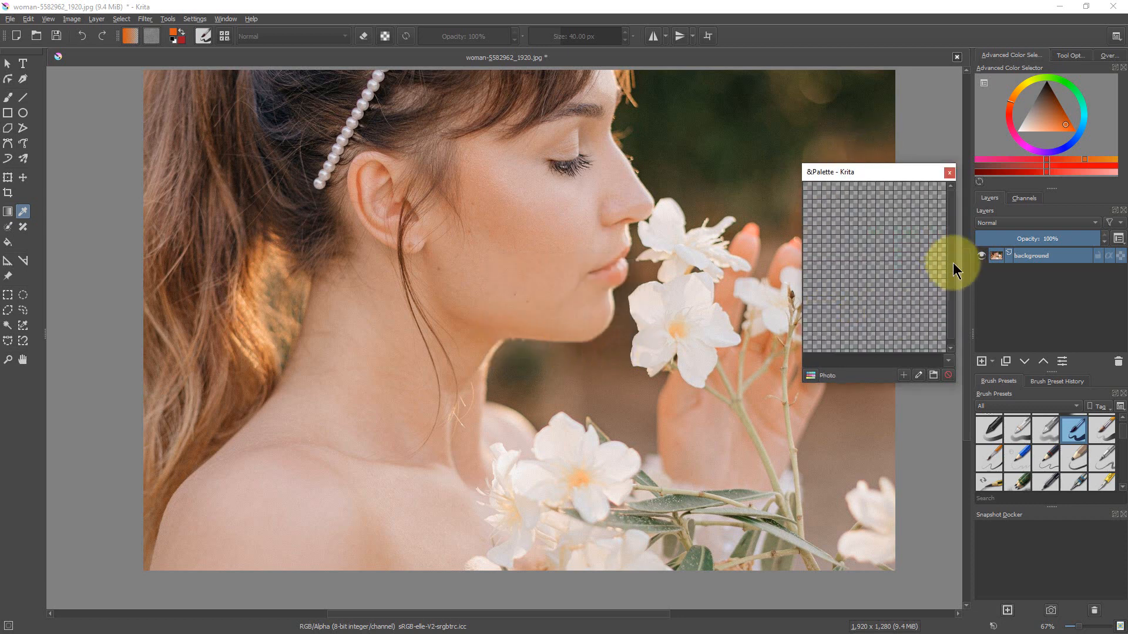
{"action": "mouse_move", "coordinate": [815, 384]}
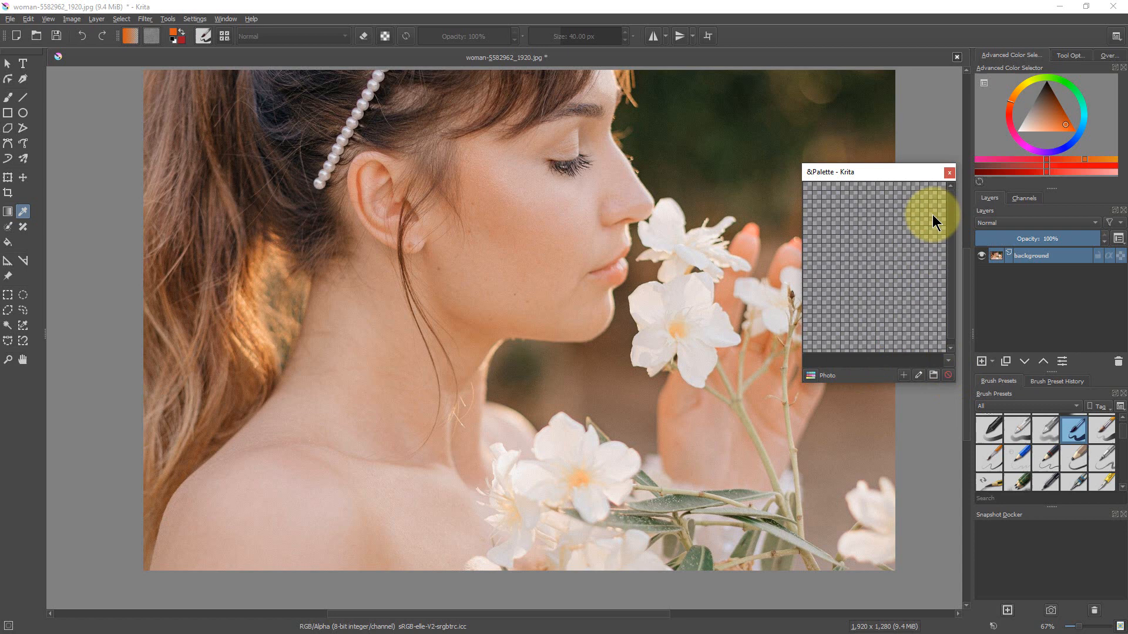
{"action": "mouse_move", "coordinate": [825, 209]}
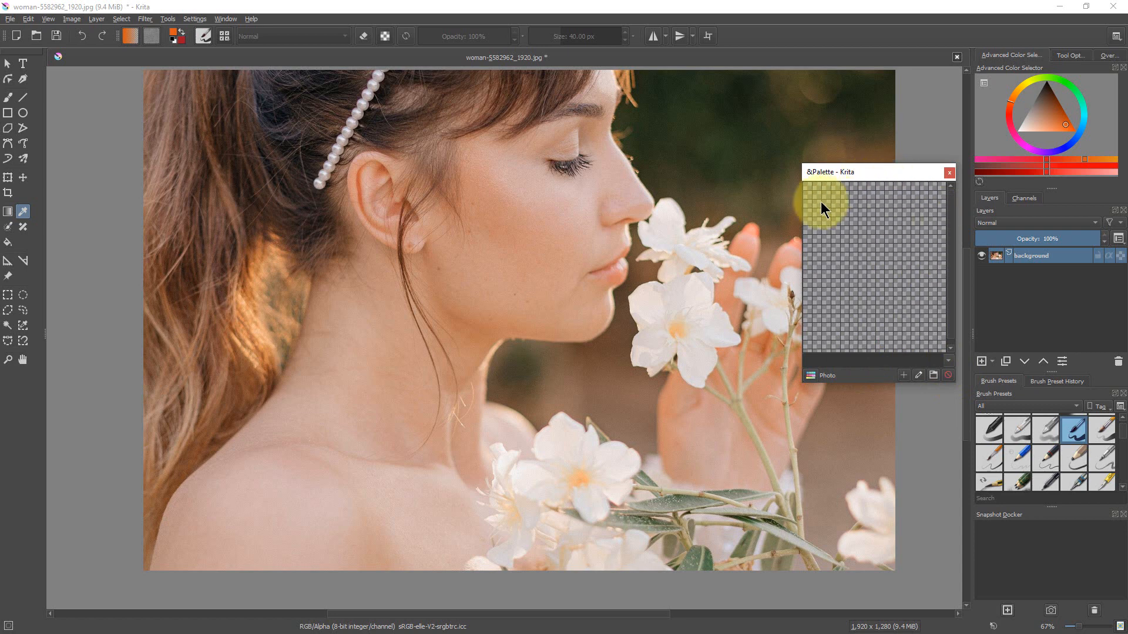
{"action": "mouse_move", "coordinate": [938, 214]}
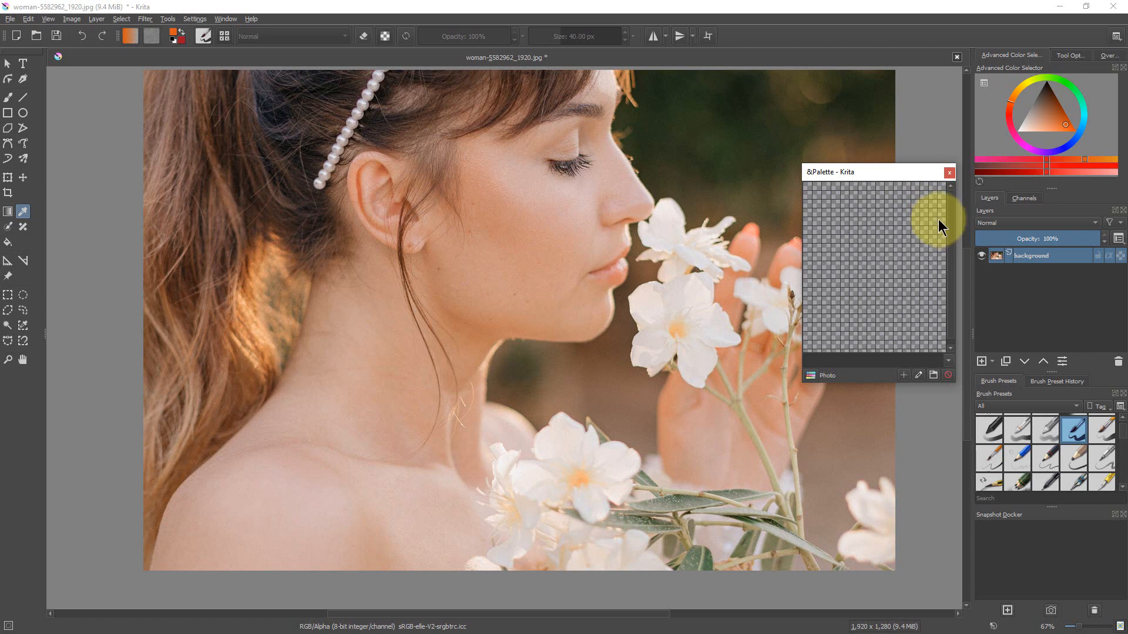
Choose blue and purple colours and add the purple as a palette swatch
{"action": "left_click", "coordinate": [1067, 159]}
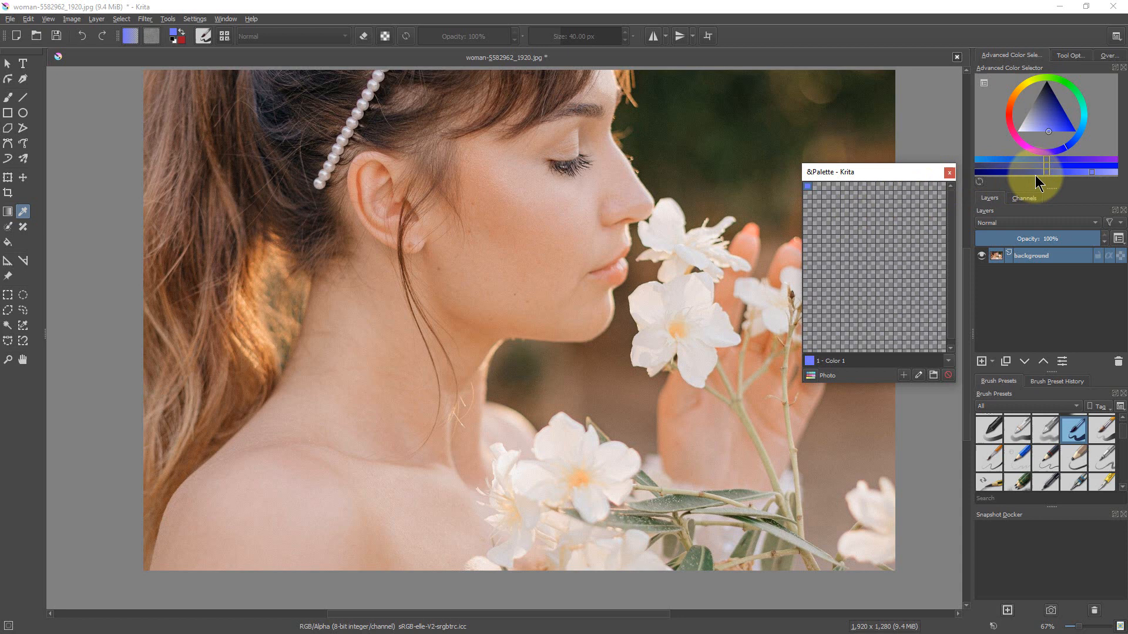
{"action": "mouse_move", "coordinate": [988, 166]}
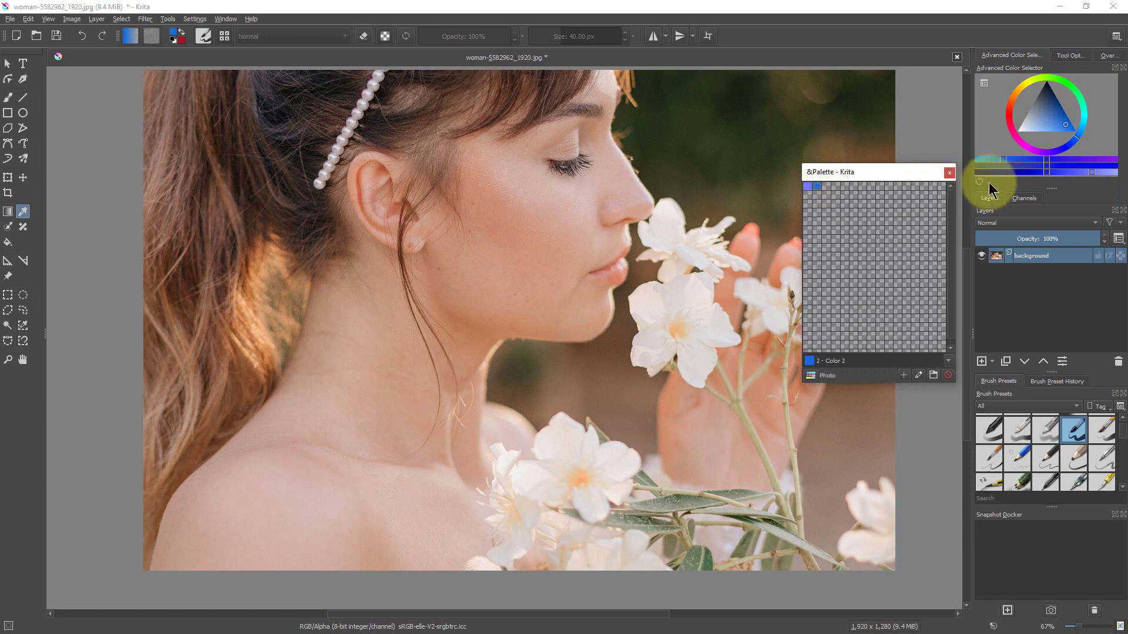
{"action": "left_click", "coordinate": [817, 187]}
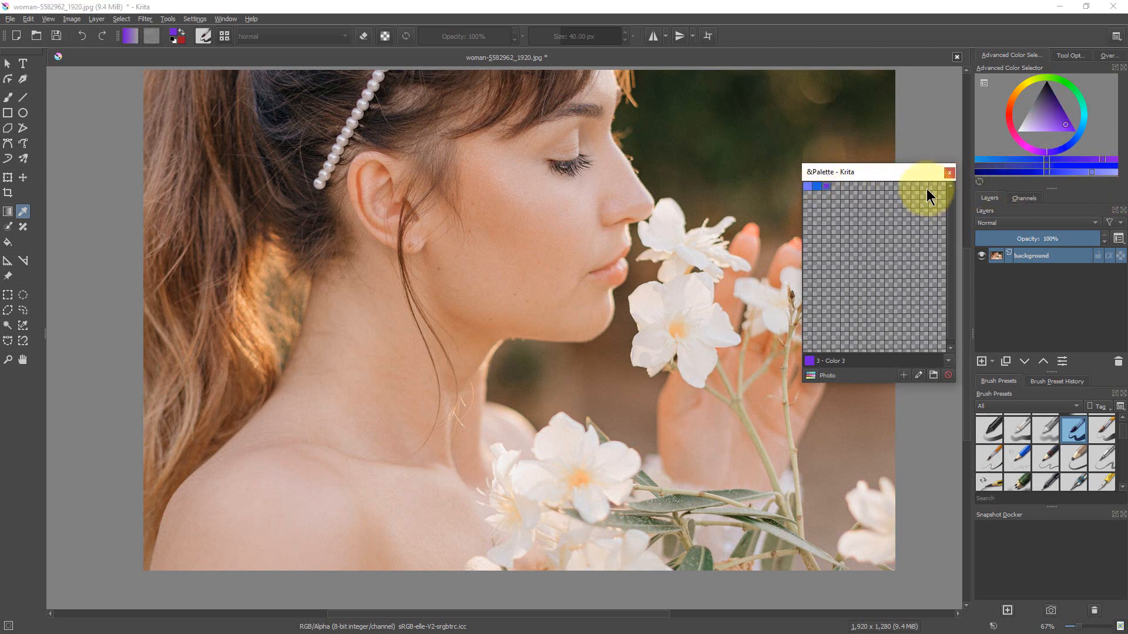
{"action": "mouse_move", "coordinate": [855, 220]}
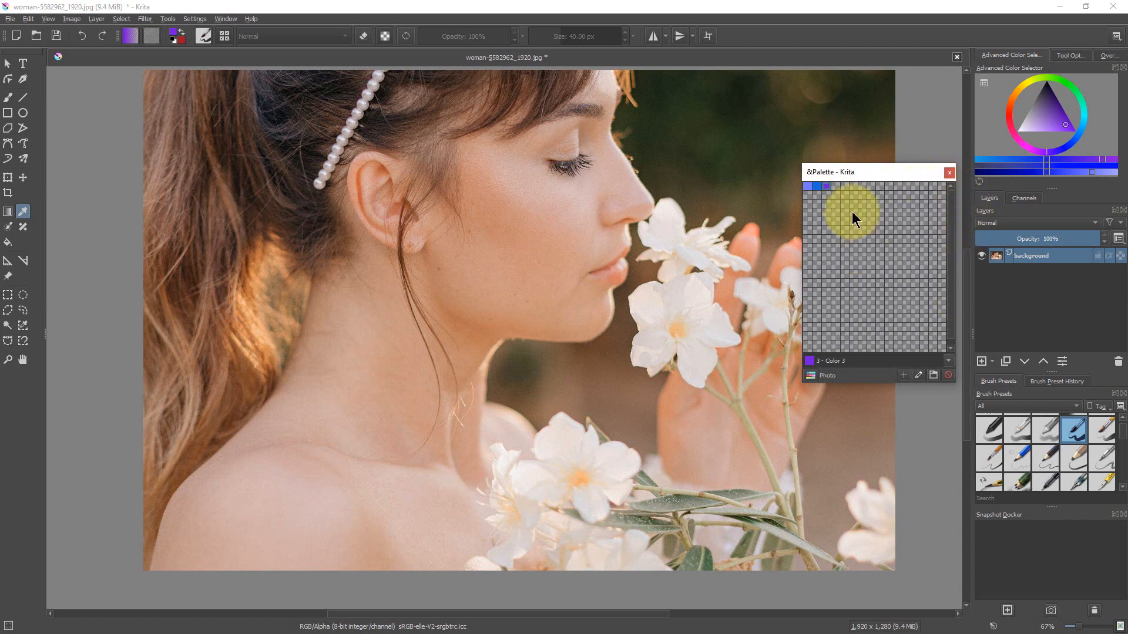
{"action": "left_click", "coordinate": [856, 187]}
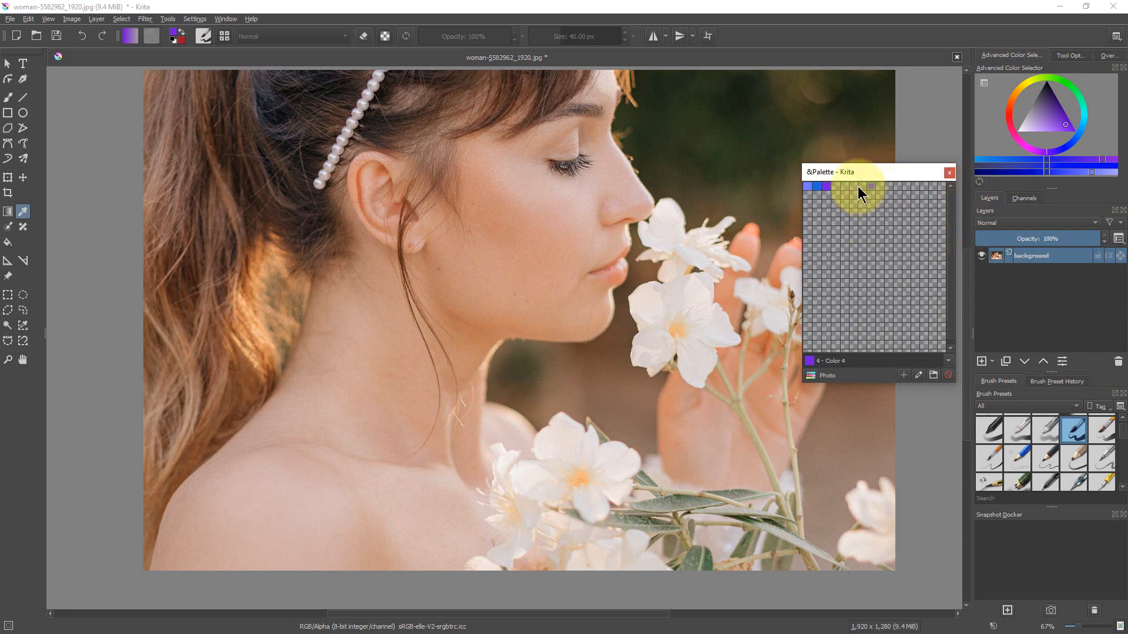
{"action": "mouse_move", "coordinate": [916, 309]}
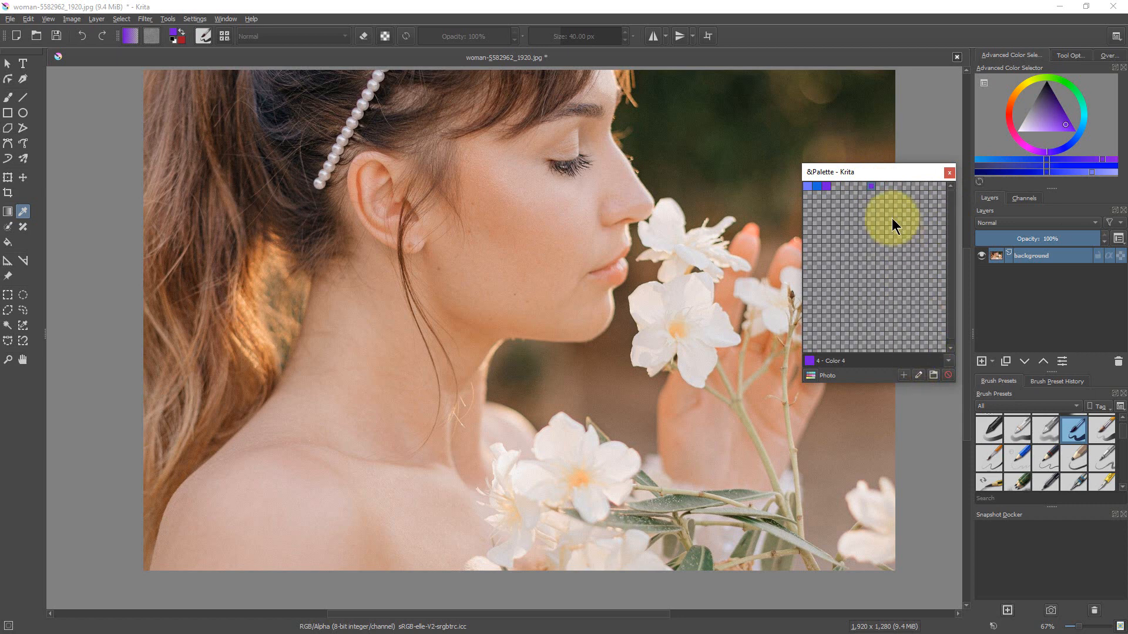
{"action": "right_click", "coordinate": [892, 214]}
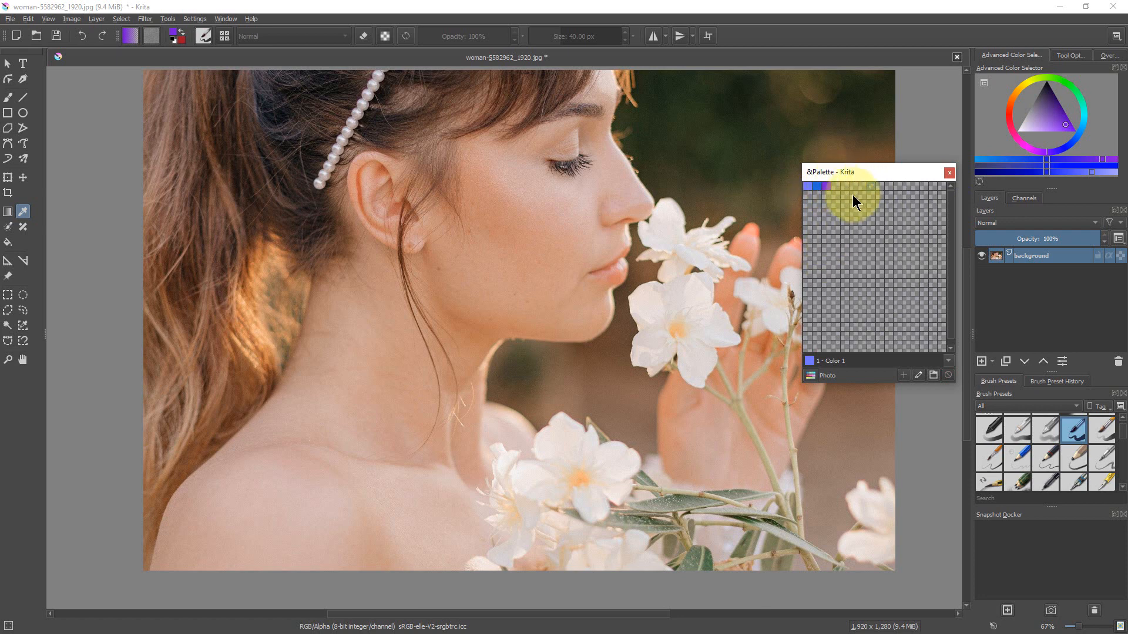
{"action": "mouse_move", "coordinate": [890, 213]}
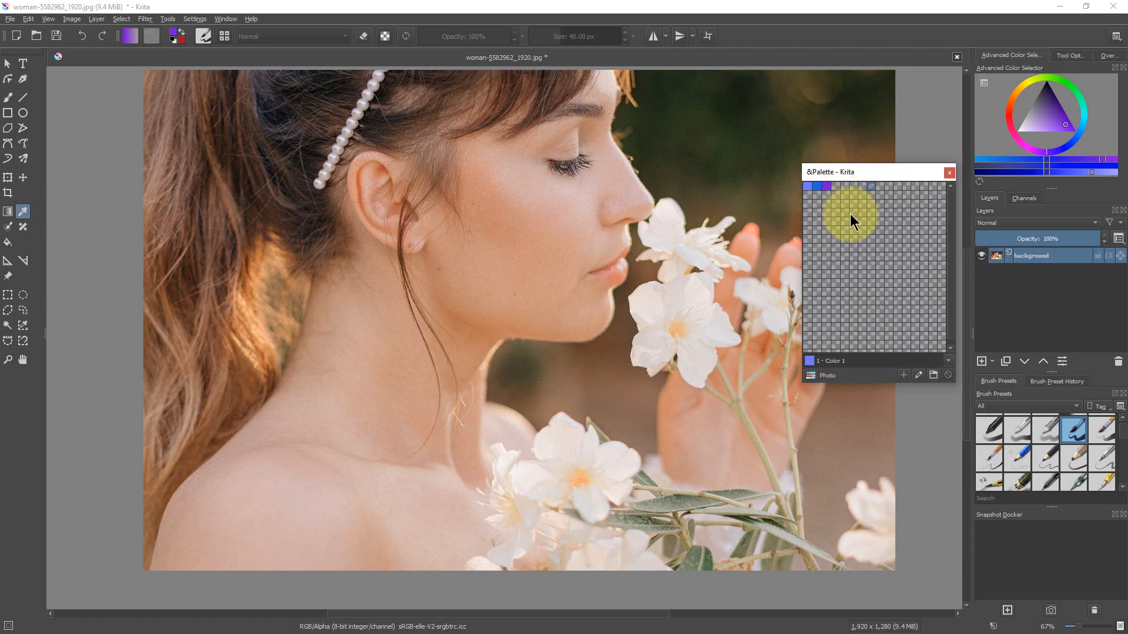
{"action": "mouse_move", "coordinate": [900, 212]}
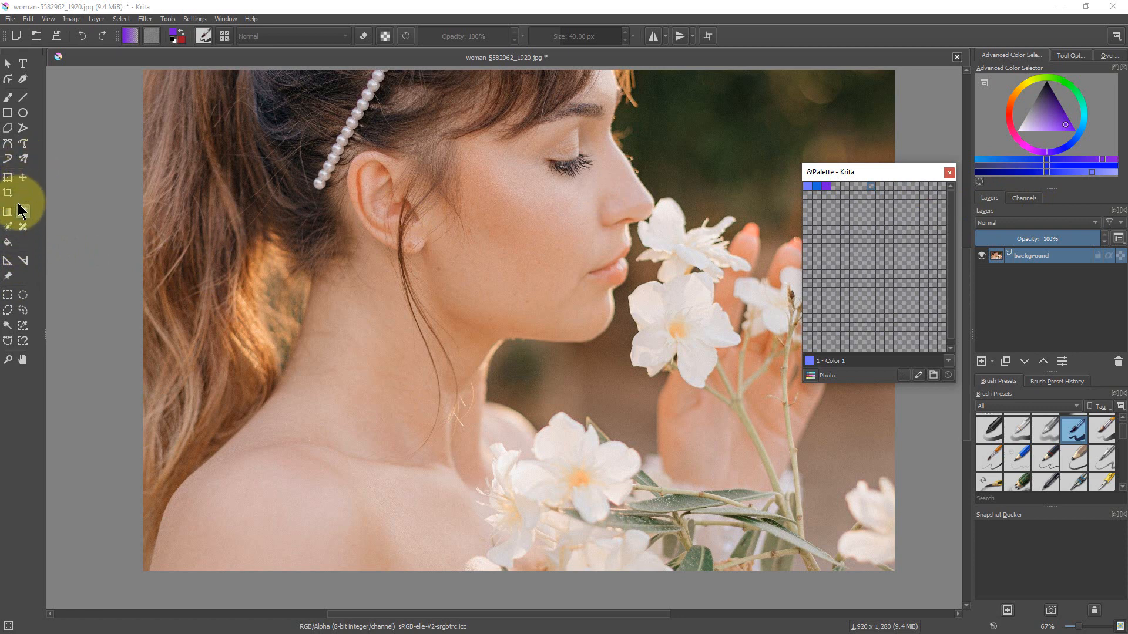
{"action": "mouse_move", "coordinate": [26, 215]}
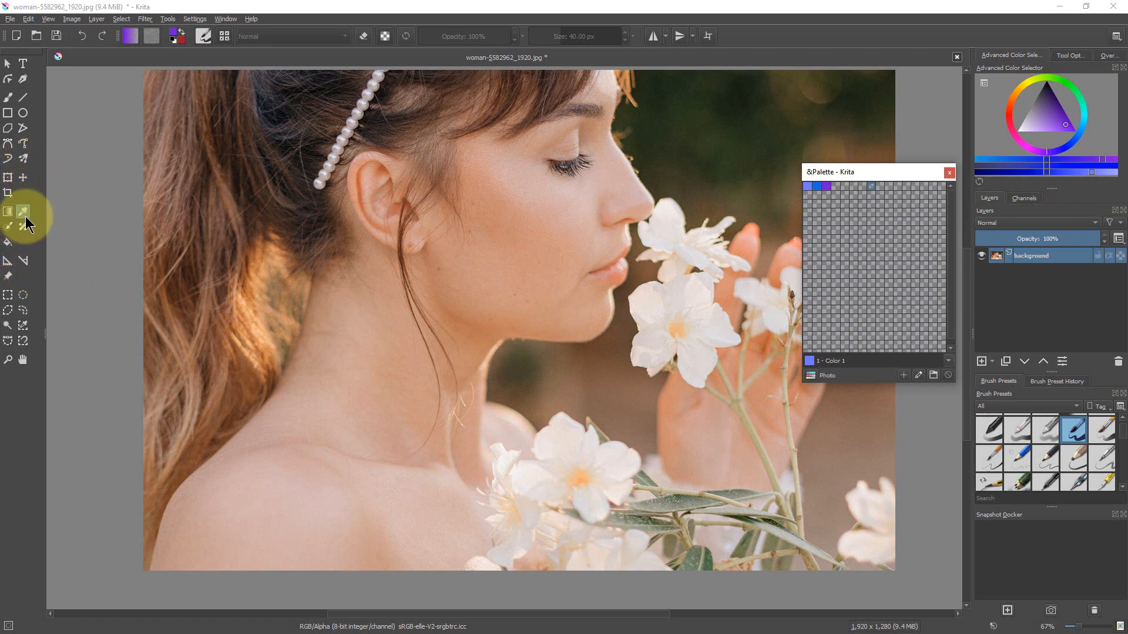
{"action": "mouse_move", "coordinate": [667, 147]}
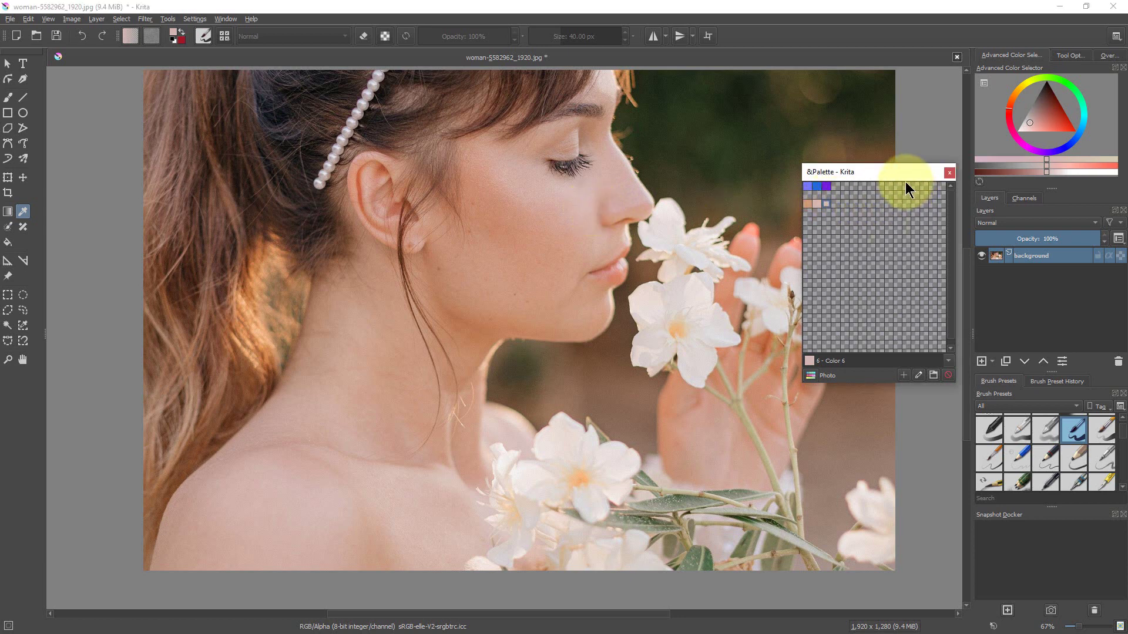
{"action": "mouse_move", "coordinate": [900, 177]}
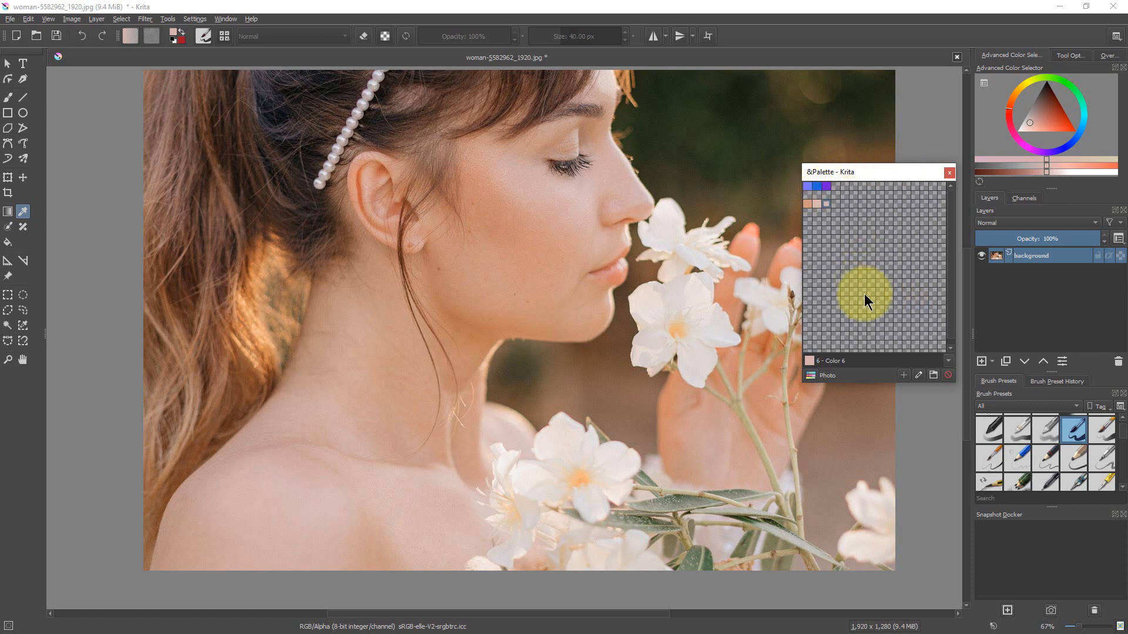
Select the purple swatch in the Photo palette
{"action": "left_click", "coordinate": [825, 190]}
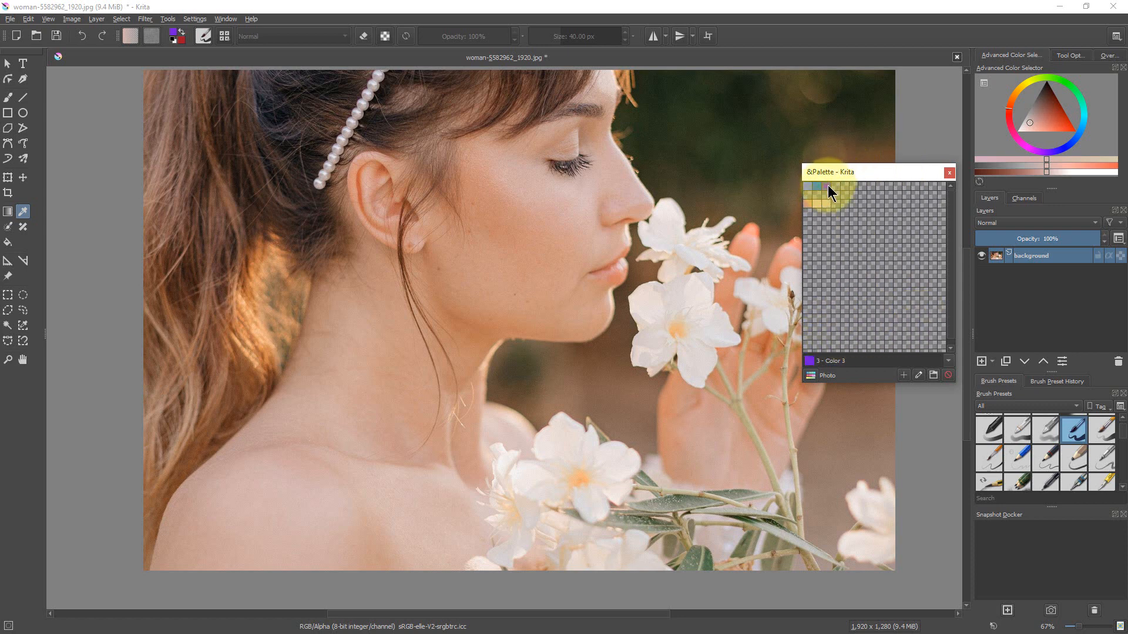
{"action": "left_click", "coordinate": [824, 185]}
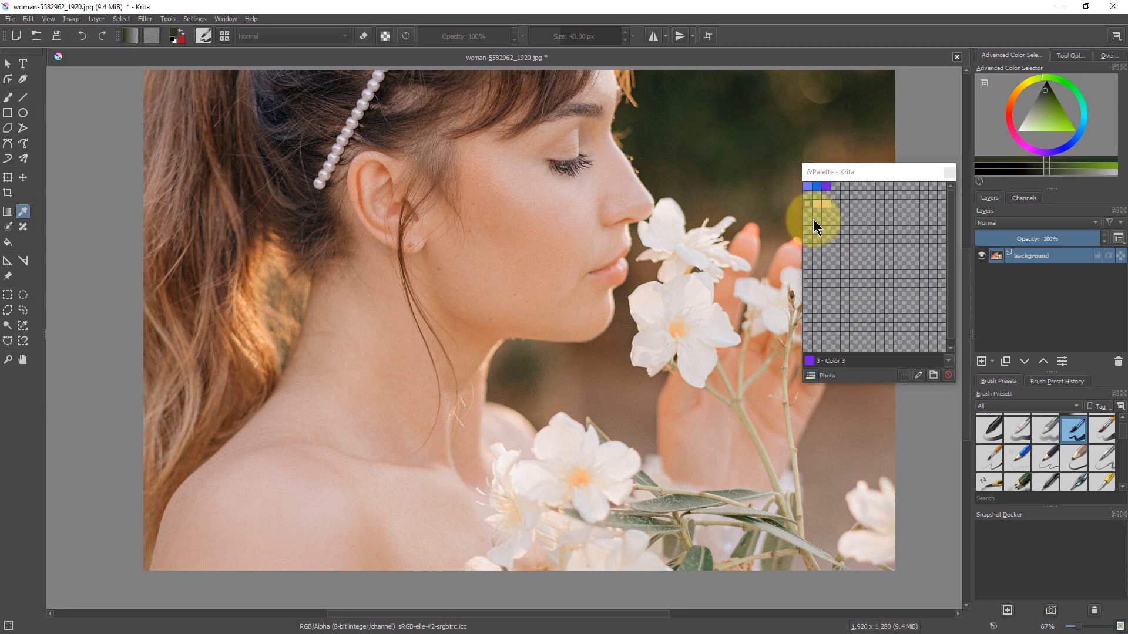
Add the sampled green swatch and delete an unwanted swatch from the Photo palette
{"action": "left_click", "coordinate": [810, 207]}
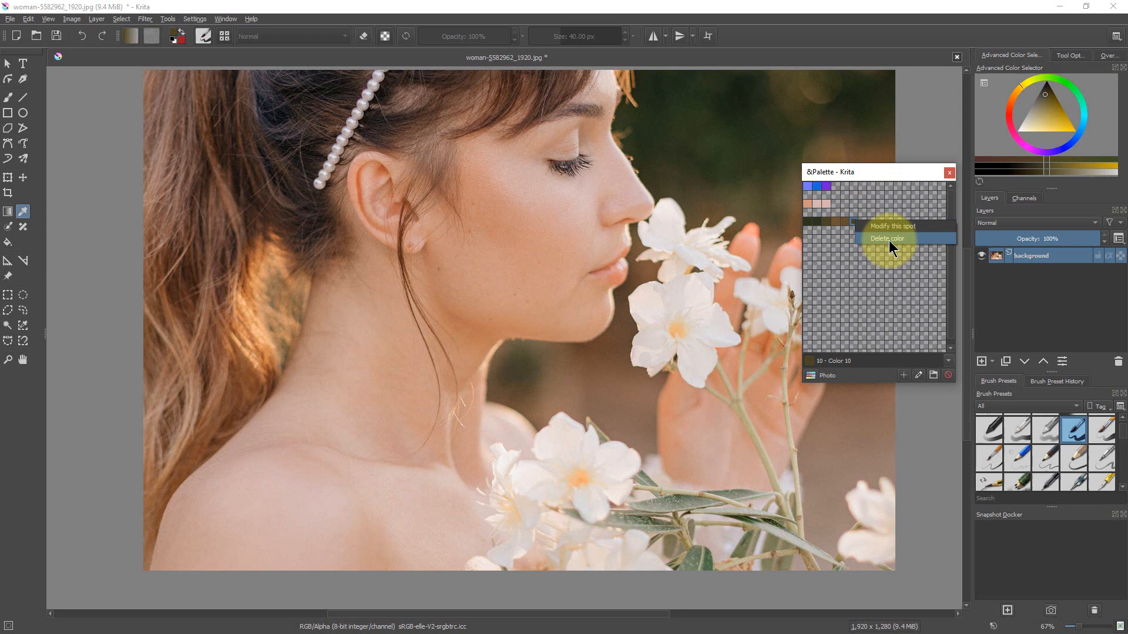
{"action": "left_click", "coordinate": [887, 238]}
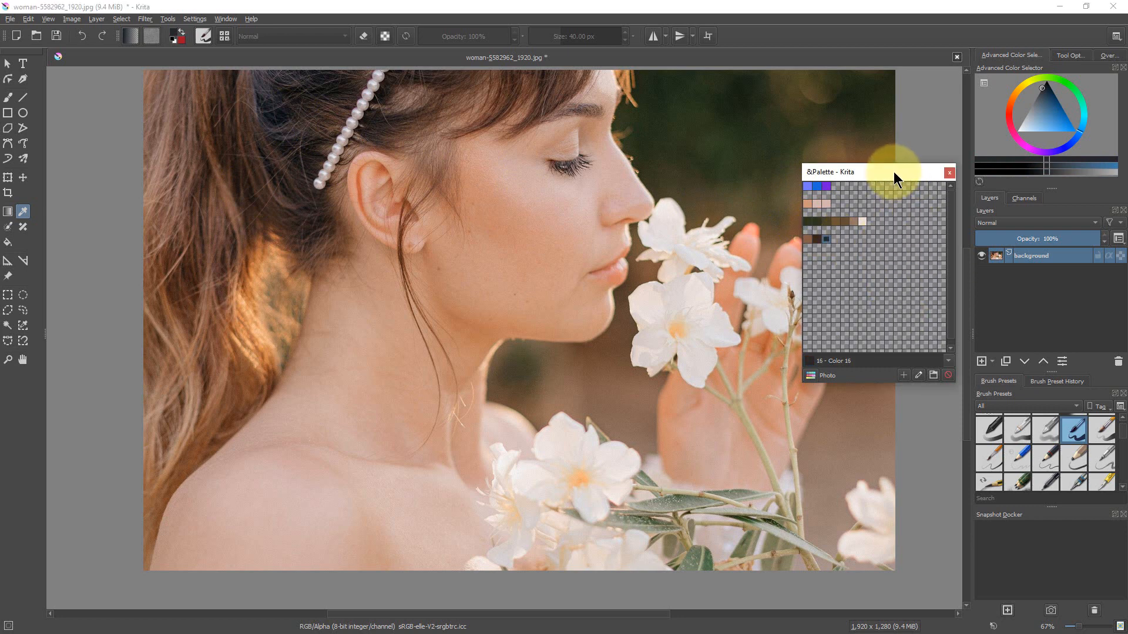
{"action": "mouse_move", "coordinate": [955, 308]}
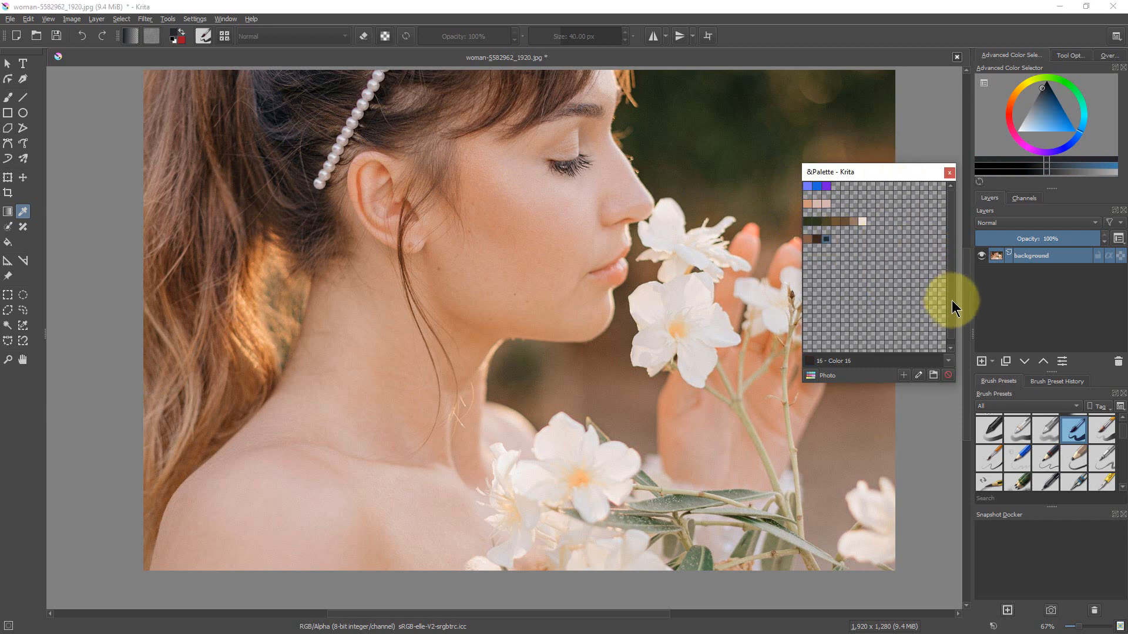
{"action": "left_click", "coordinate": [827, 190]}
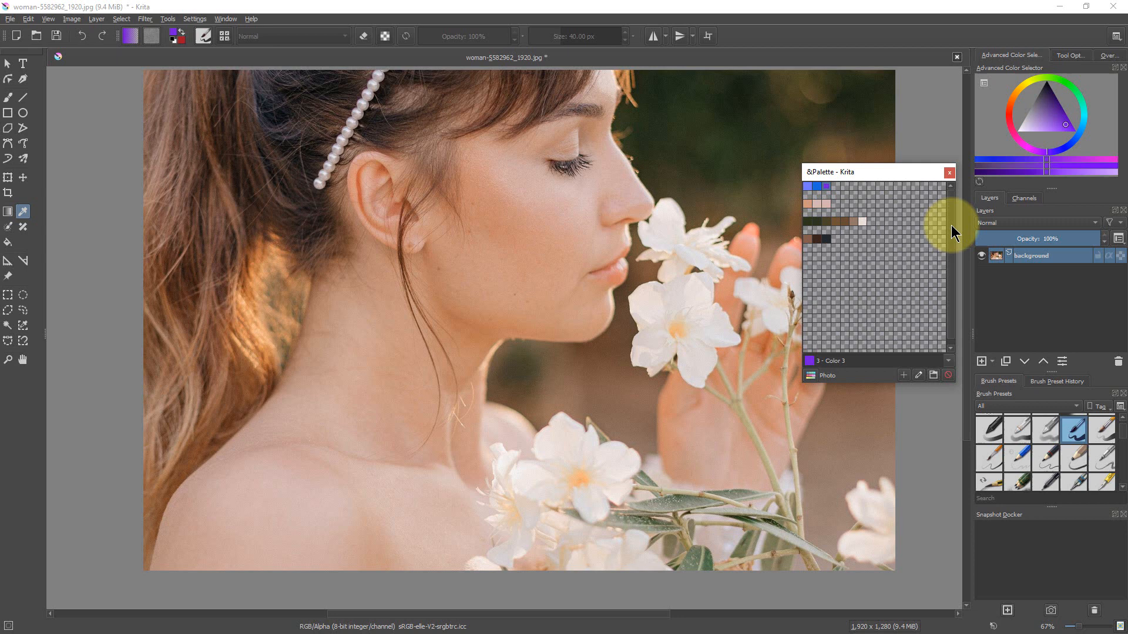
{"action": "mouse_move", "coordinate": [897, 224]}
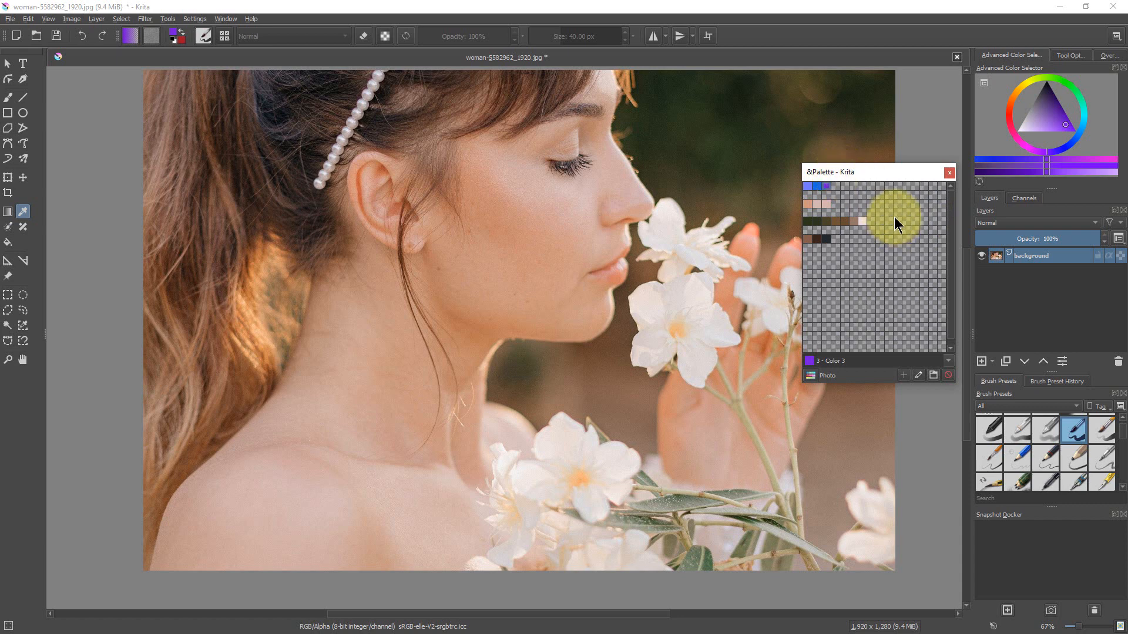
{"action": "mouse_move", "coordinate": [853, 381]}
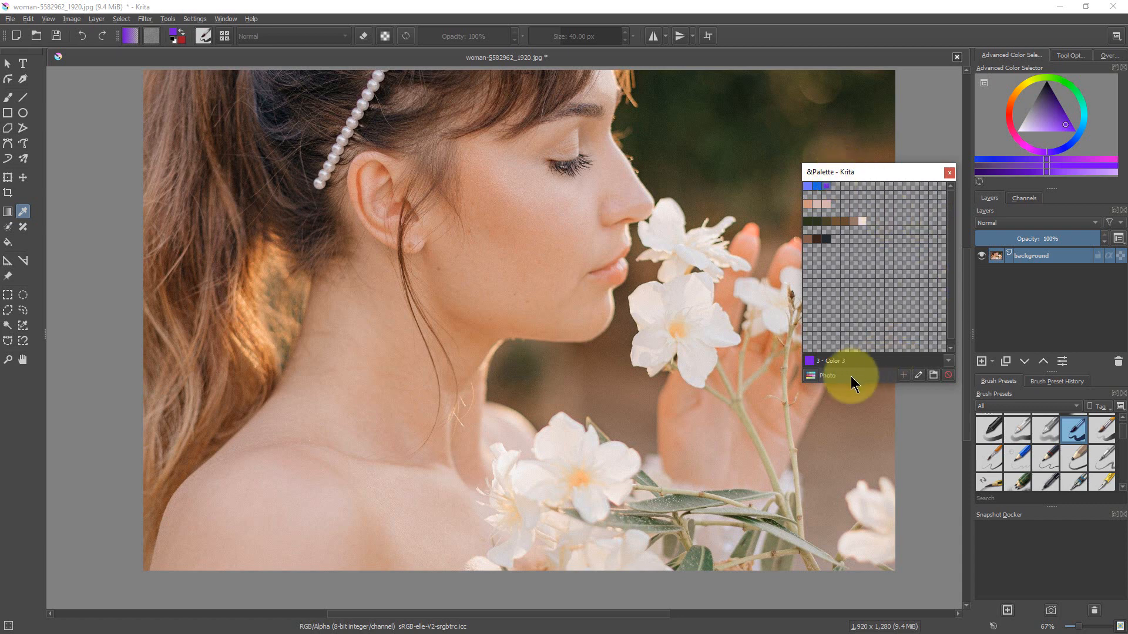
Open the palette chooser listing Photo alongside Swatches, Web and Skin Tones
{"action": "left_click", "coordinate": [826, 375]}
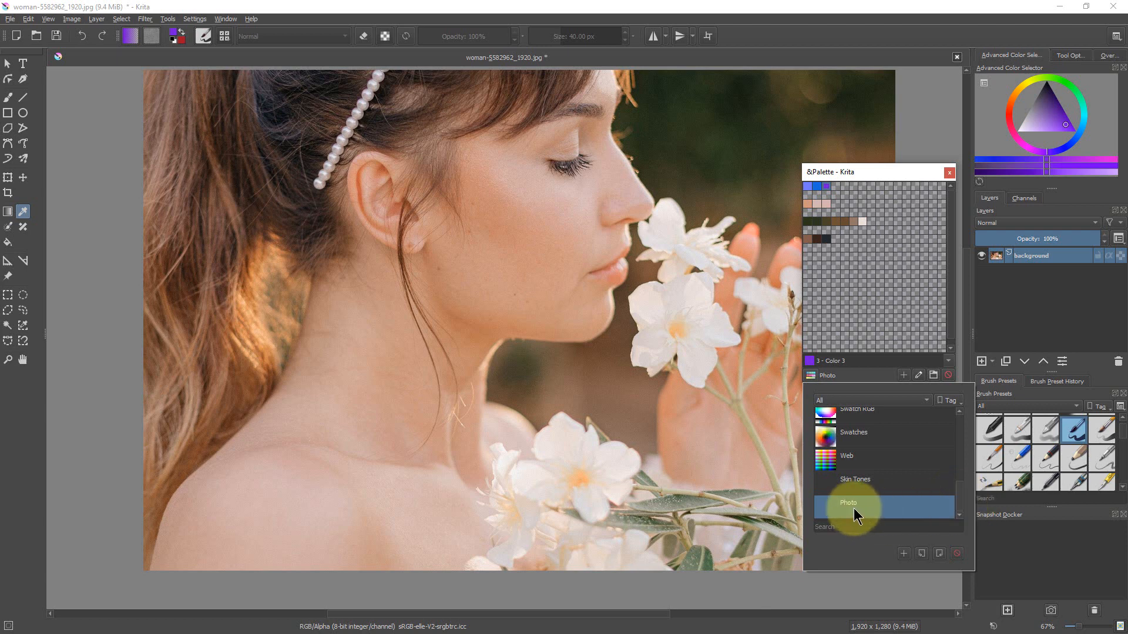
{"action": "mouse_move", "coordinate": [870, 514]}
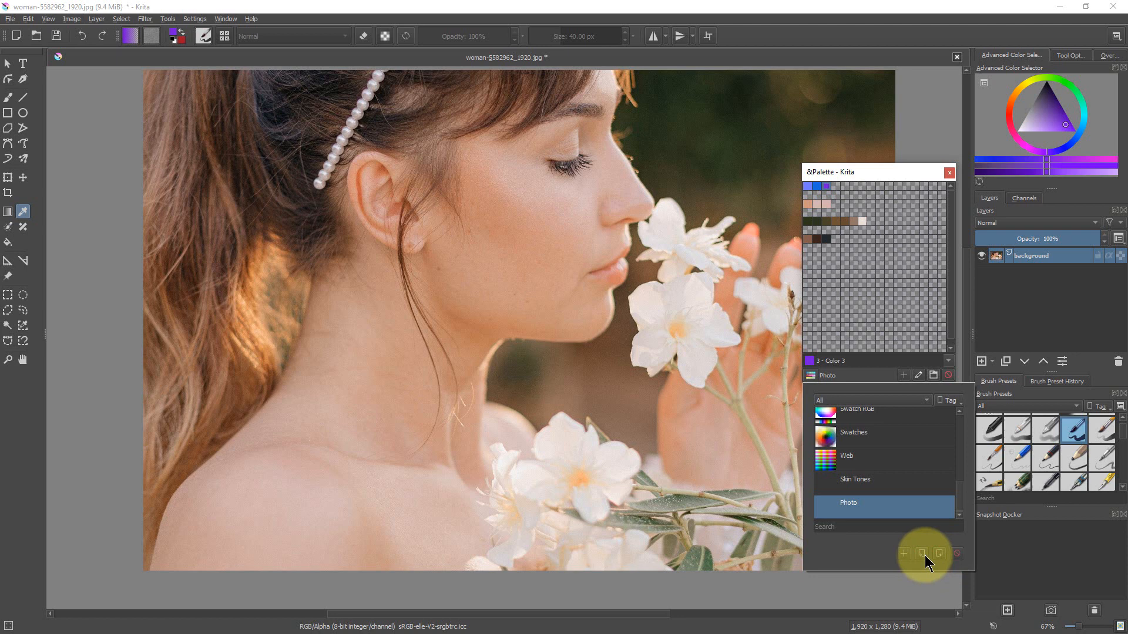
{"action": "mouse_move", "coordinate": [922, 565]}
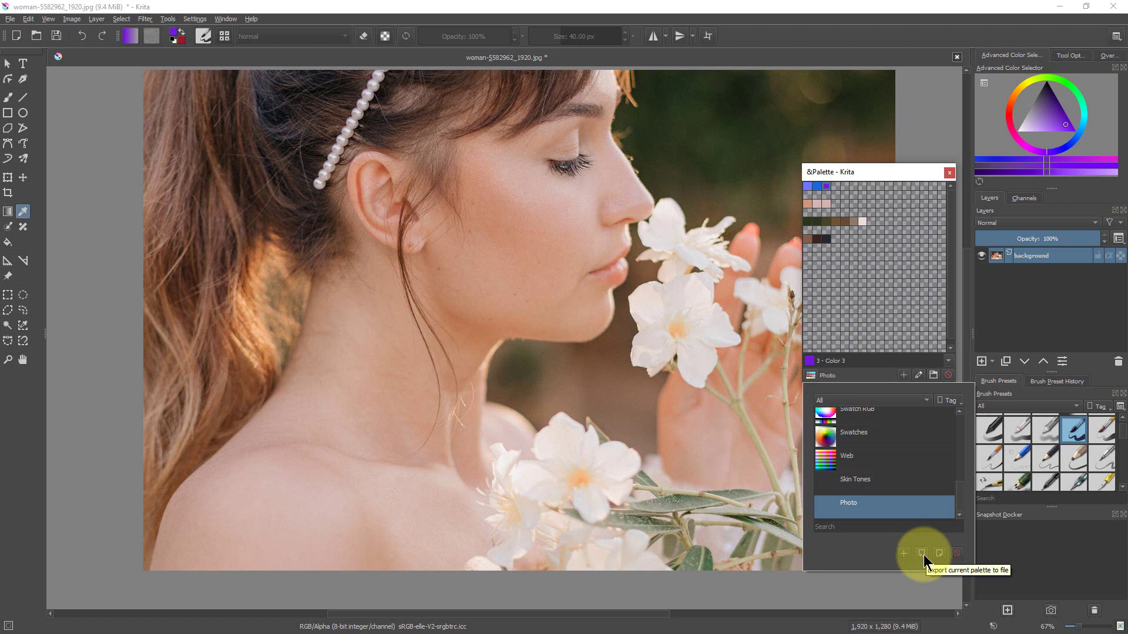
{"action": "mouse_move", "coordinate": [944, 563]}
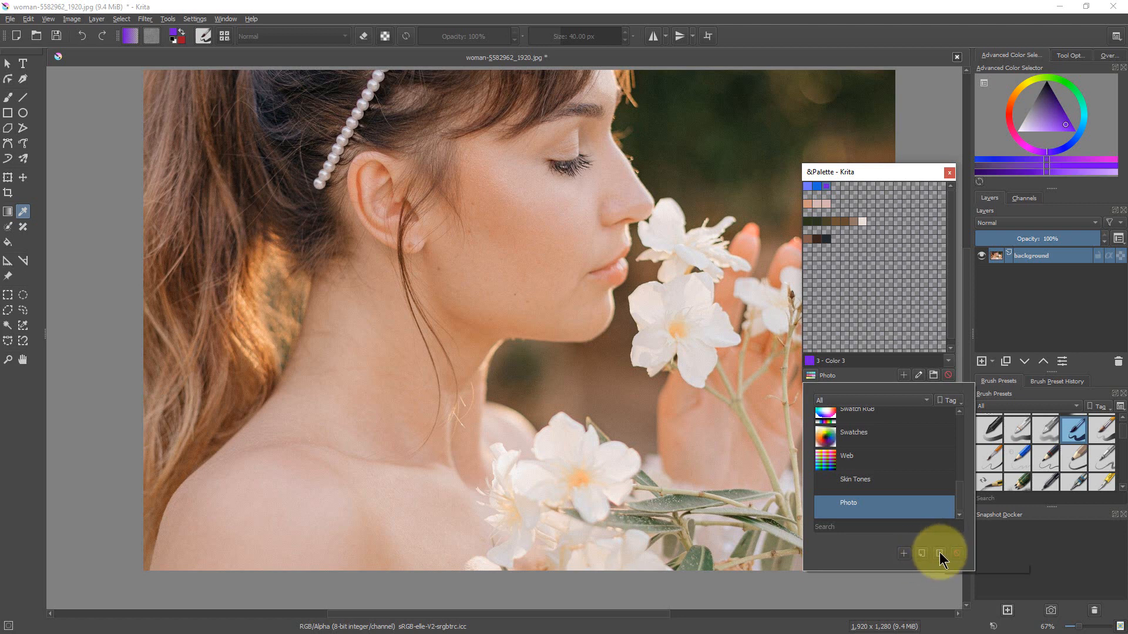
{"action": "mouse_move", "coordinate": [939, 553]}
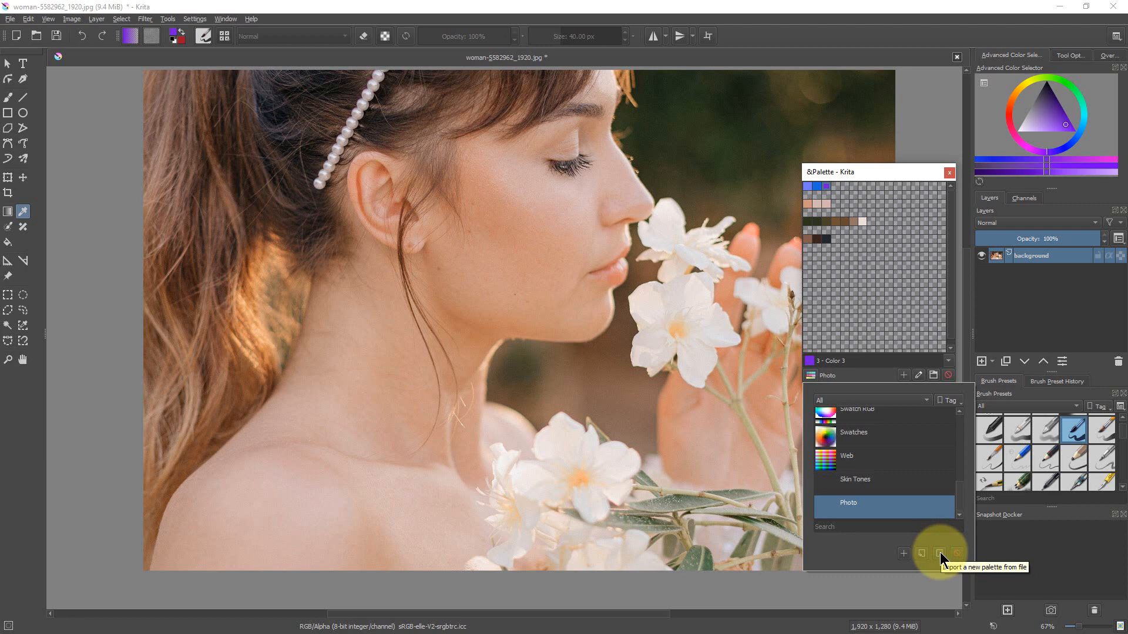